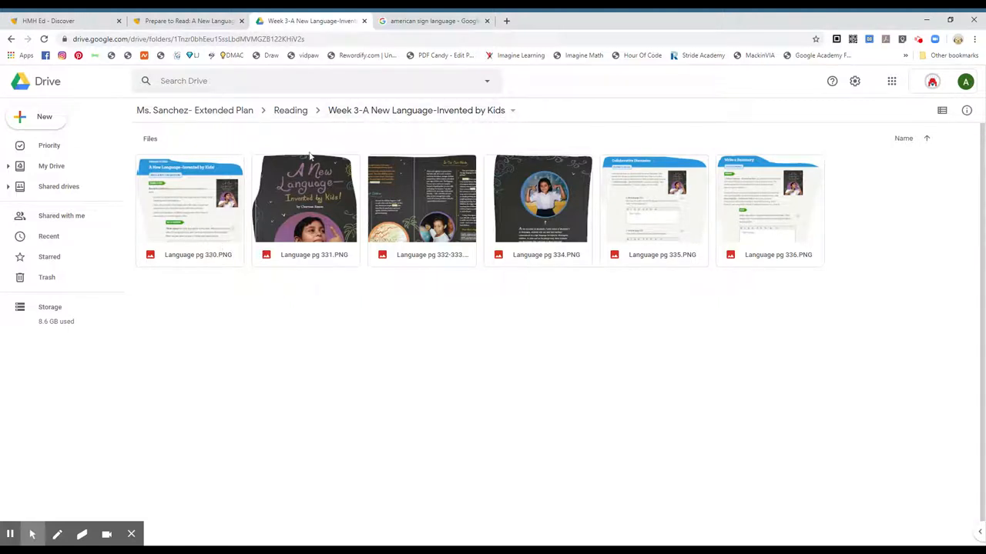
Switch from the Drive folder to the 'Prepare to Read: A New Language' lesson tab
left_click(188, 21)
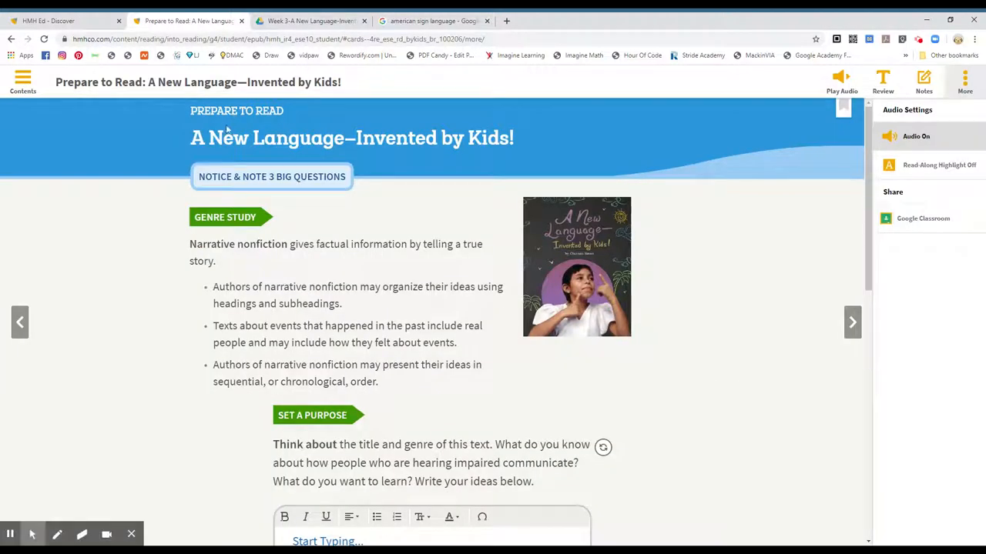
mouse_move(480, 153)
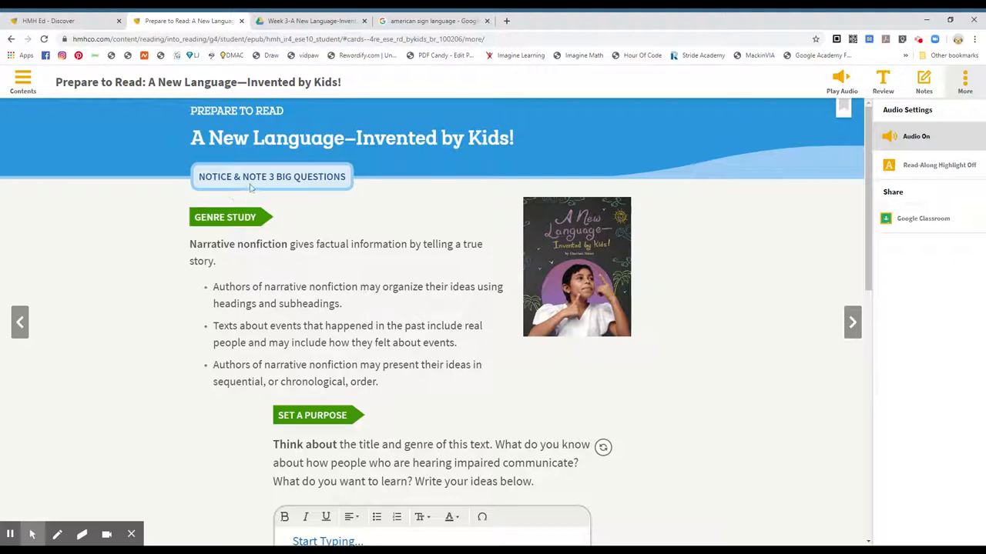
mouse_move(301, 218)
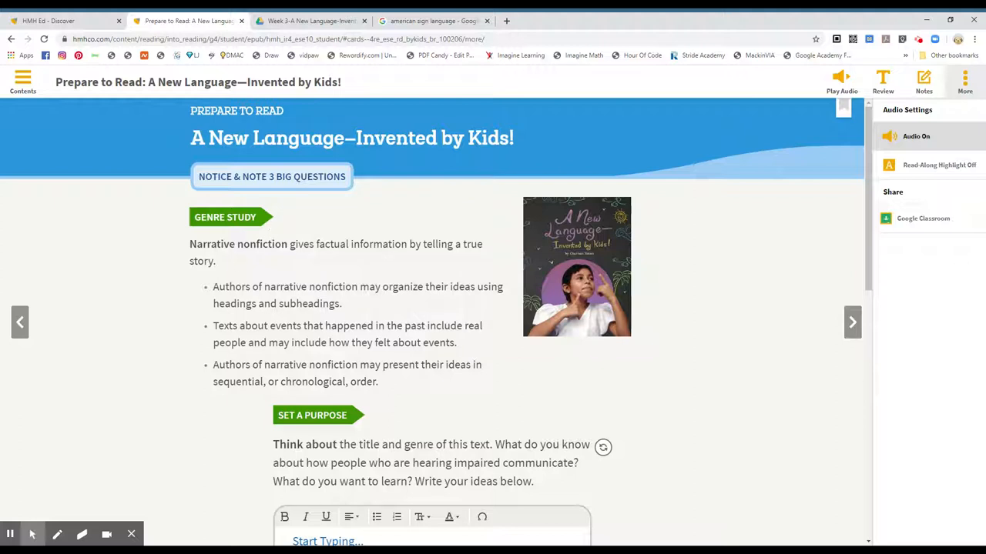
mouse_move(294, 257)
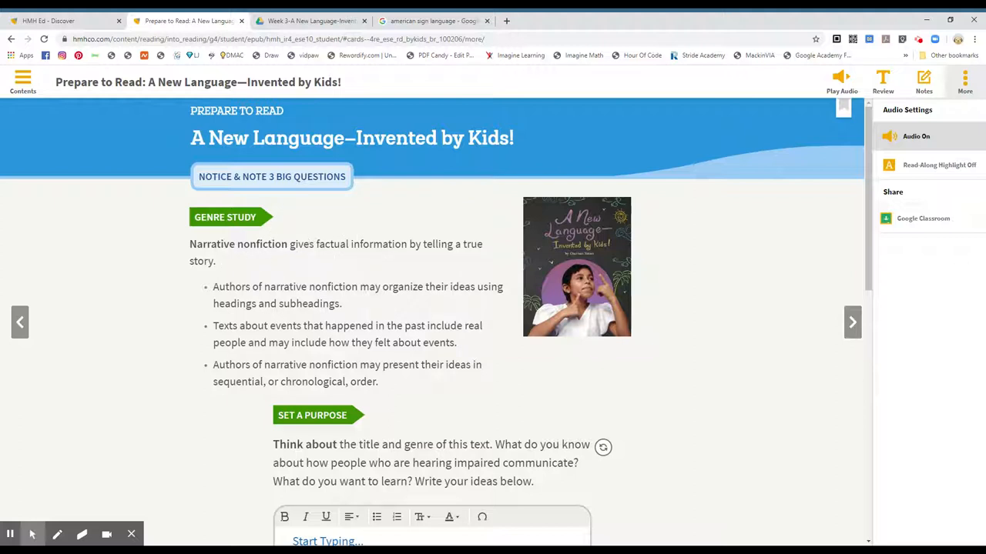
mouse_move(396, 265)
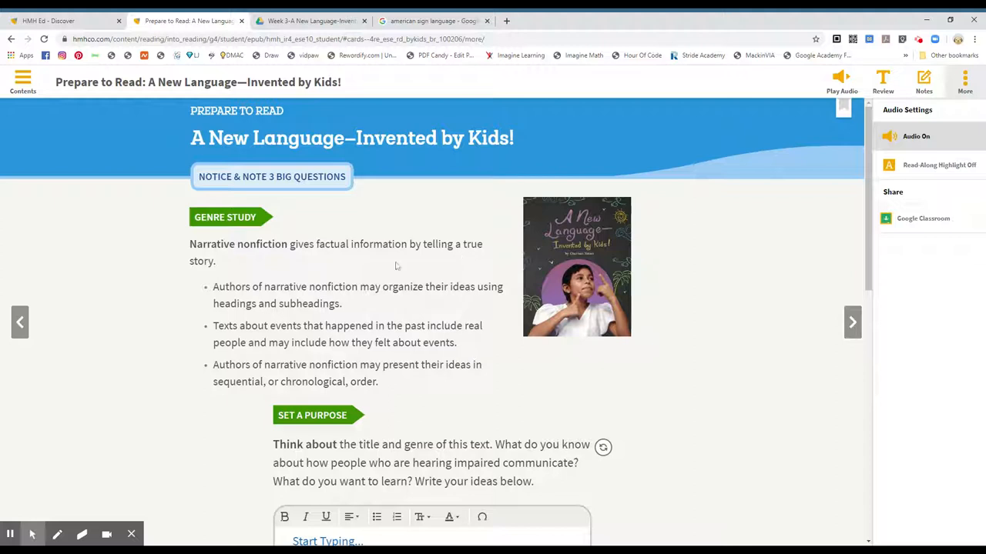
mouse_move(218, 300)
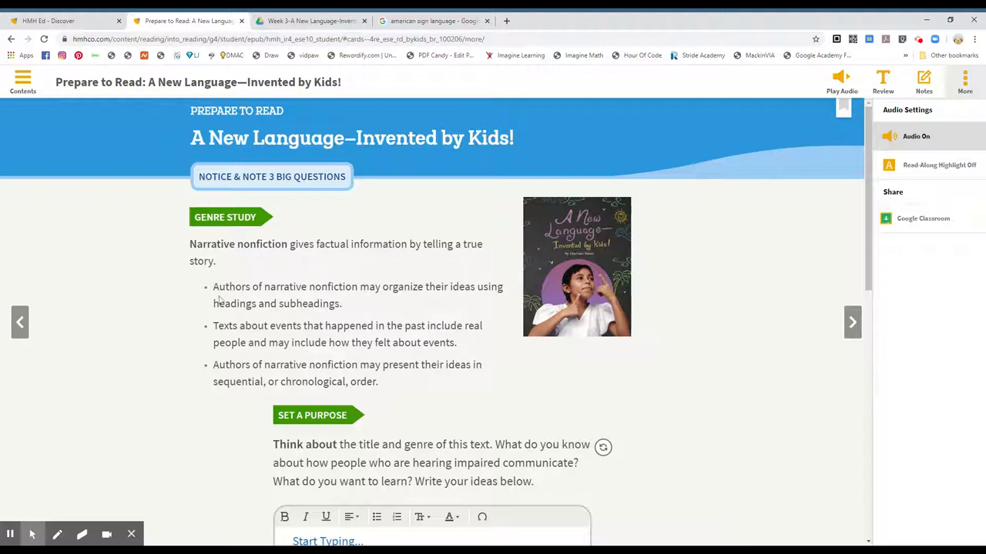
mouse_move(370, 301)
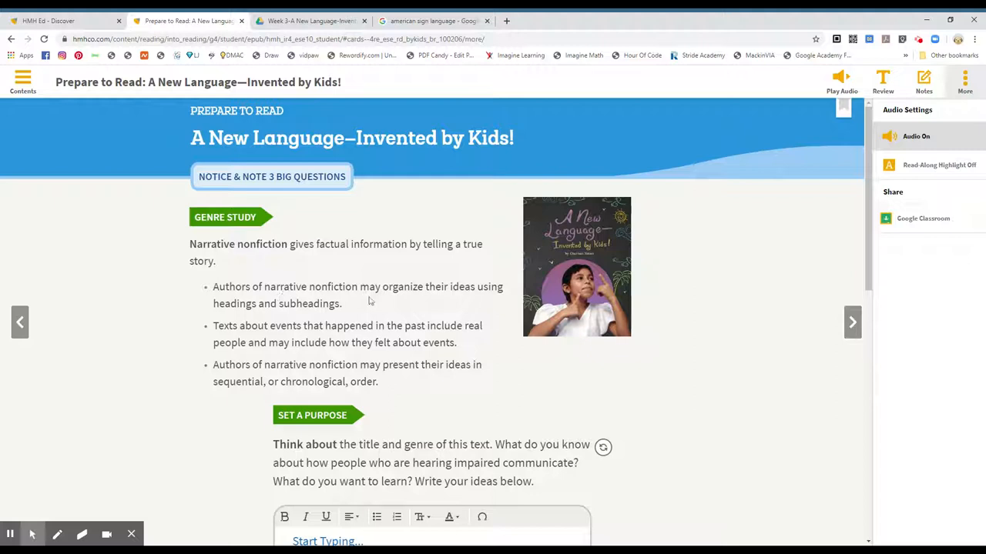
mouse_move(484, 303)
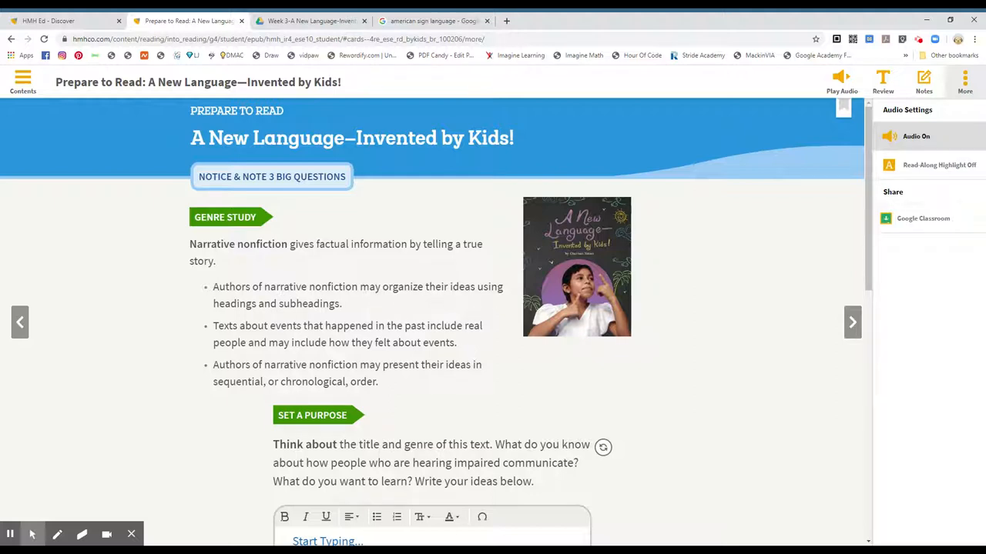
scroll("down", 3)
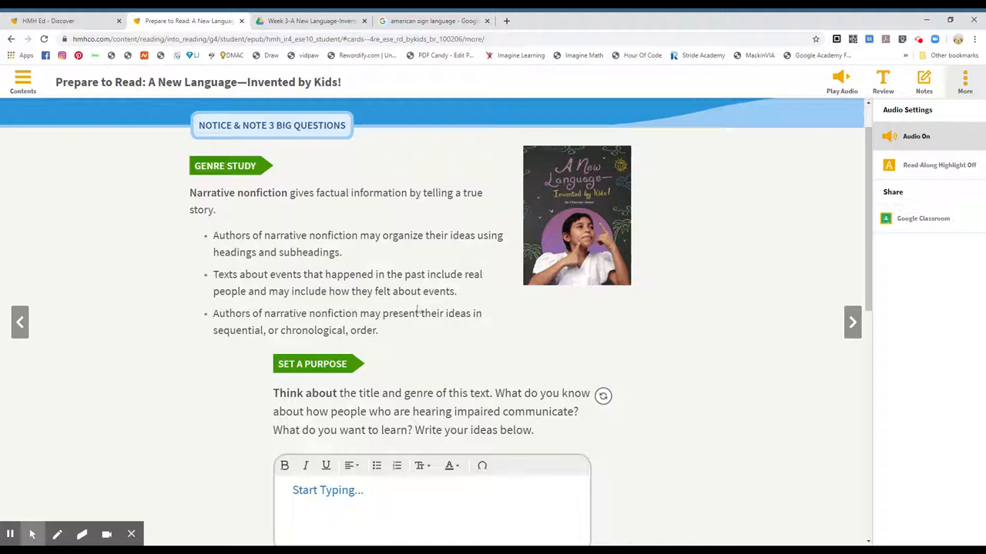
scroll("down", 3)
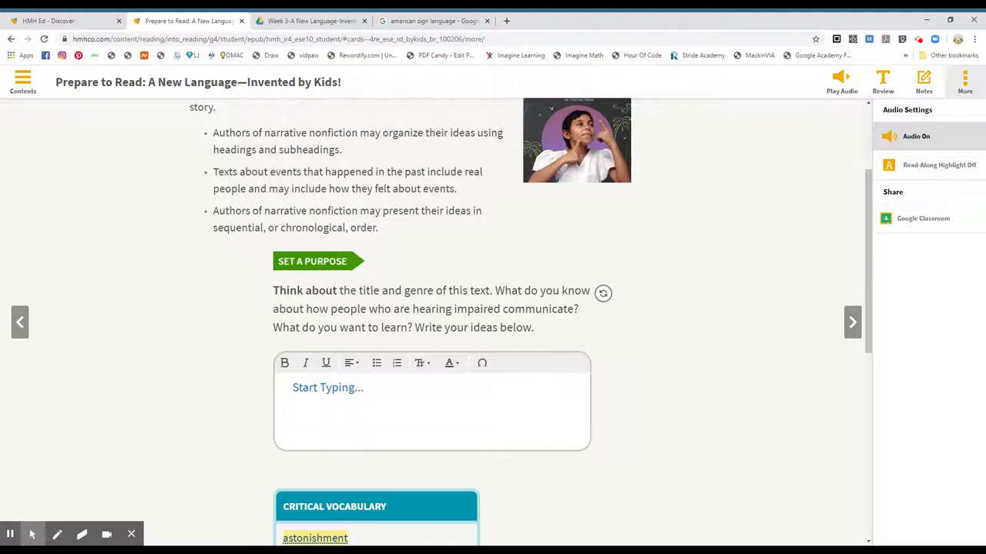
mouse_move(347, 241)
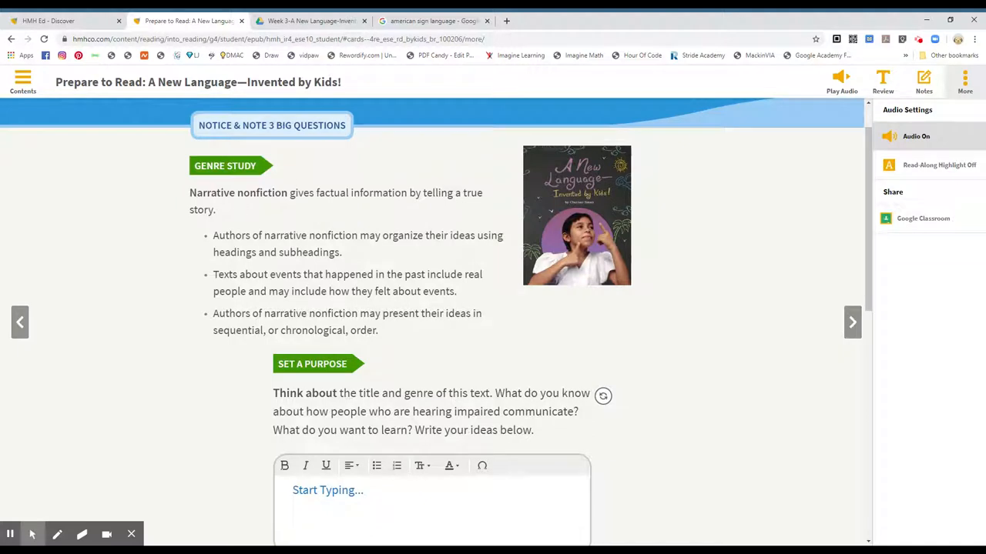
mouse_move(243, 211)
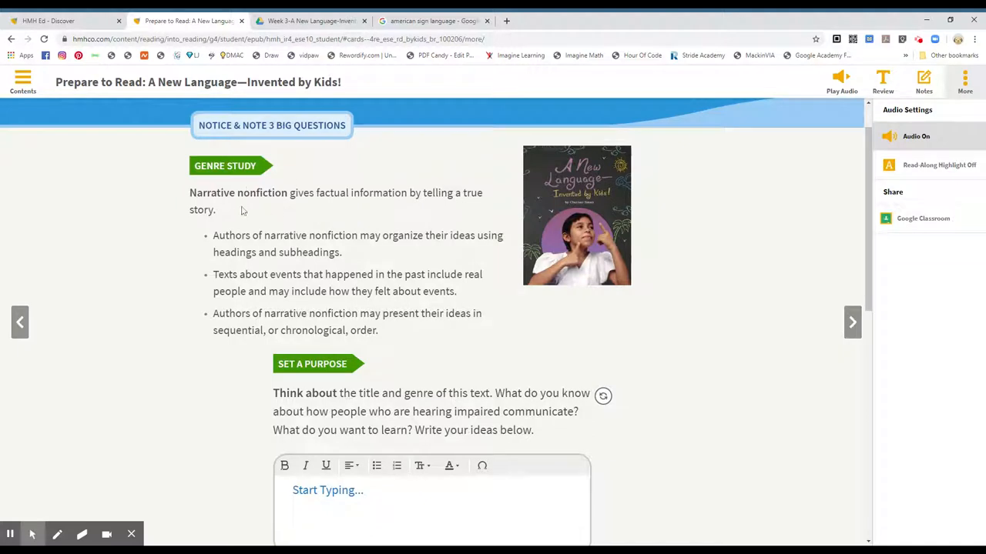
mouse_move(472, 215)
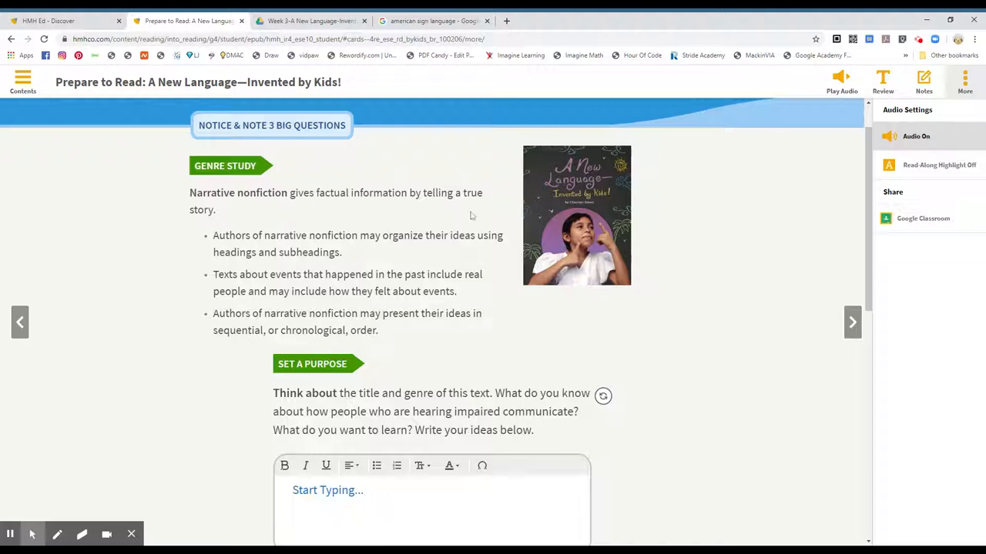
mouse_move(244, 209)
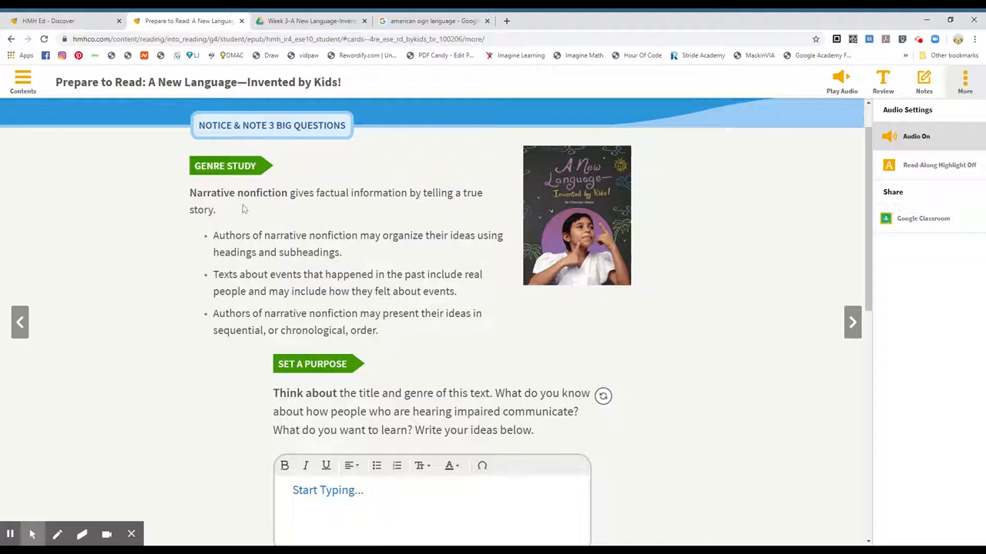
mouse_move(249, 226)
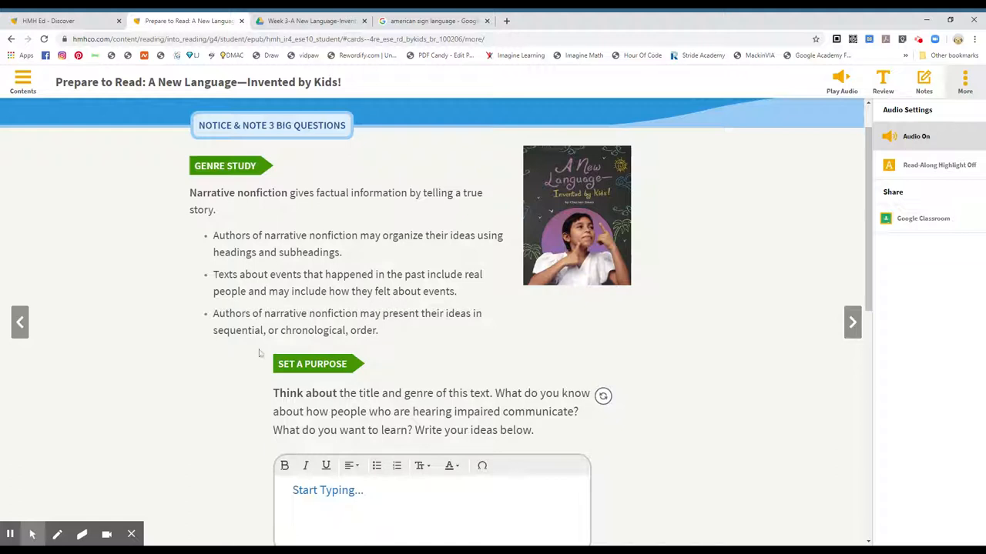
mouse_move(242, 345)
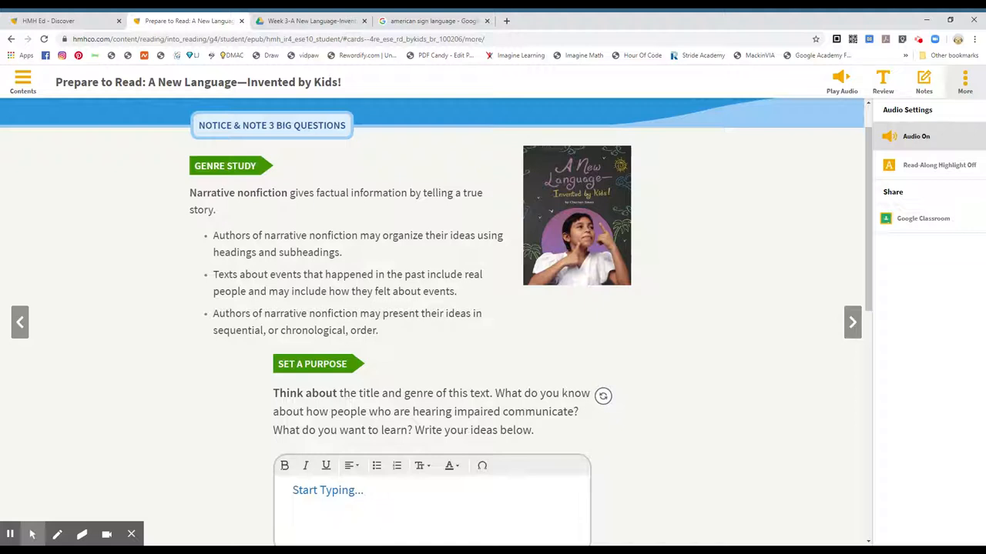
mouse_move(209, 183)
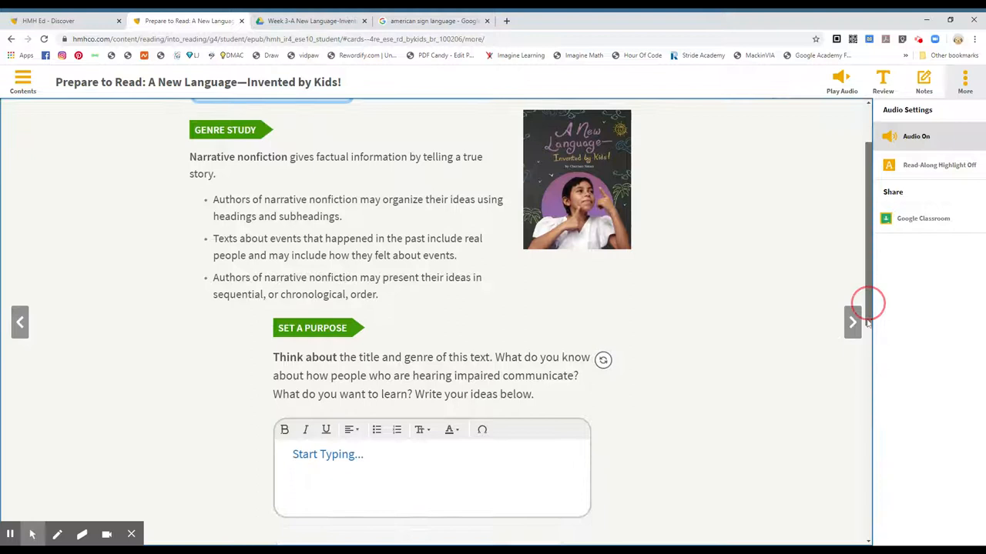
Scroll past Set a Purpose to the Critical Vocabulary list and Build Background section
scroll("down", 3)
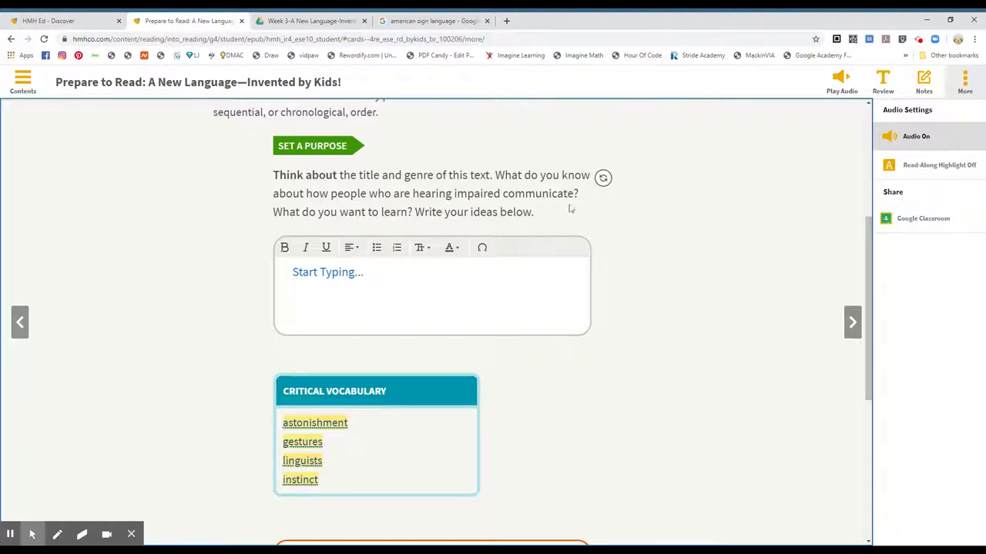
mouse_move(369, 224)
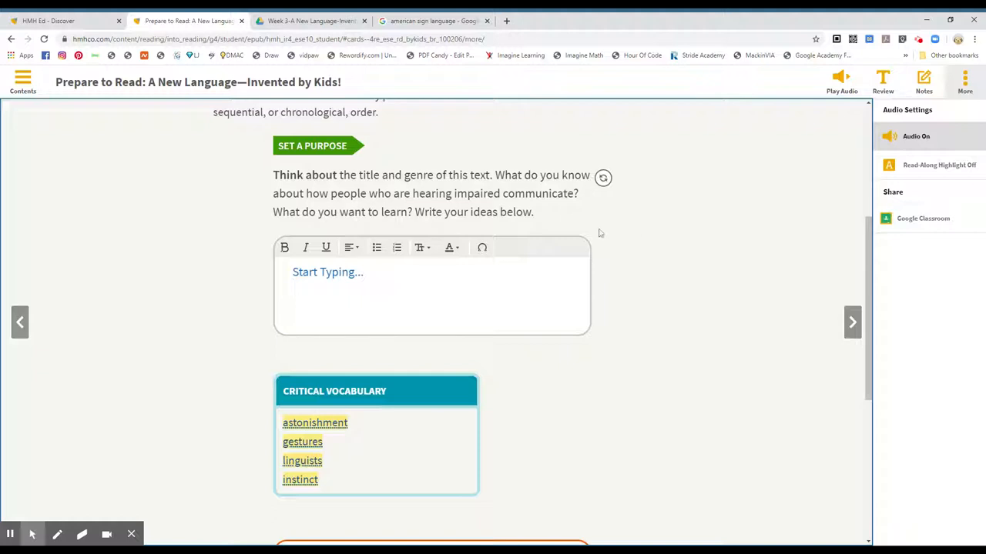
mouse_move(643, 290)
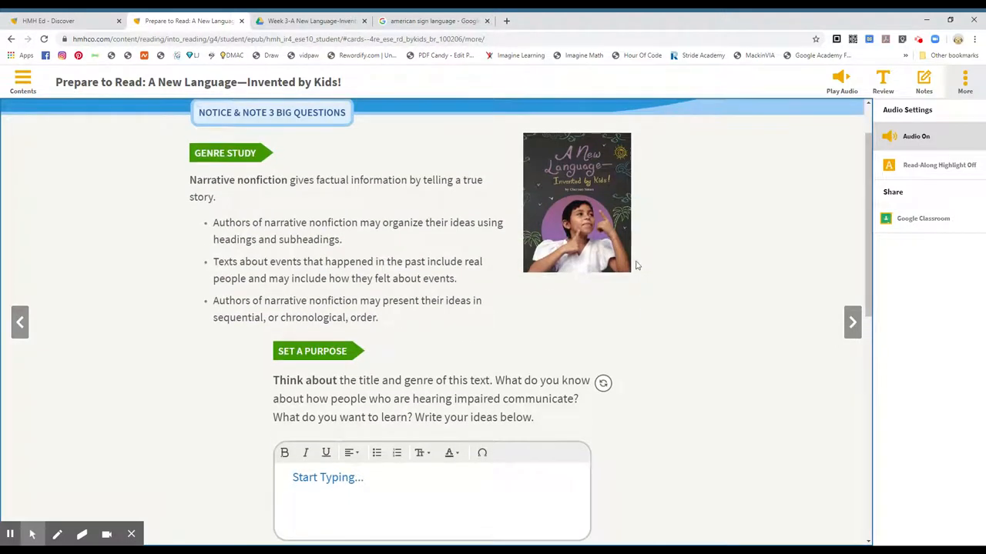
mouse_move(651, 281)
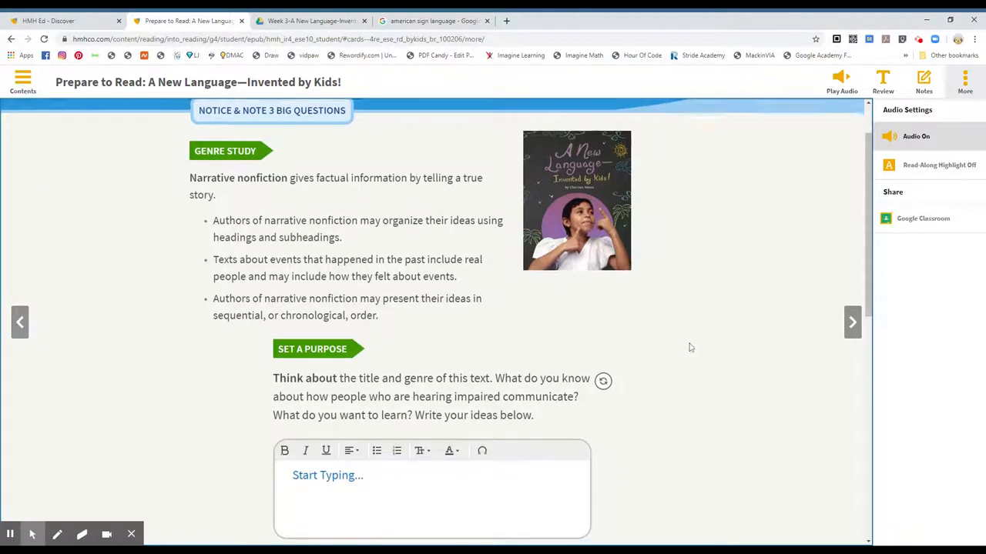
scroll("down", 3)
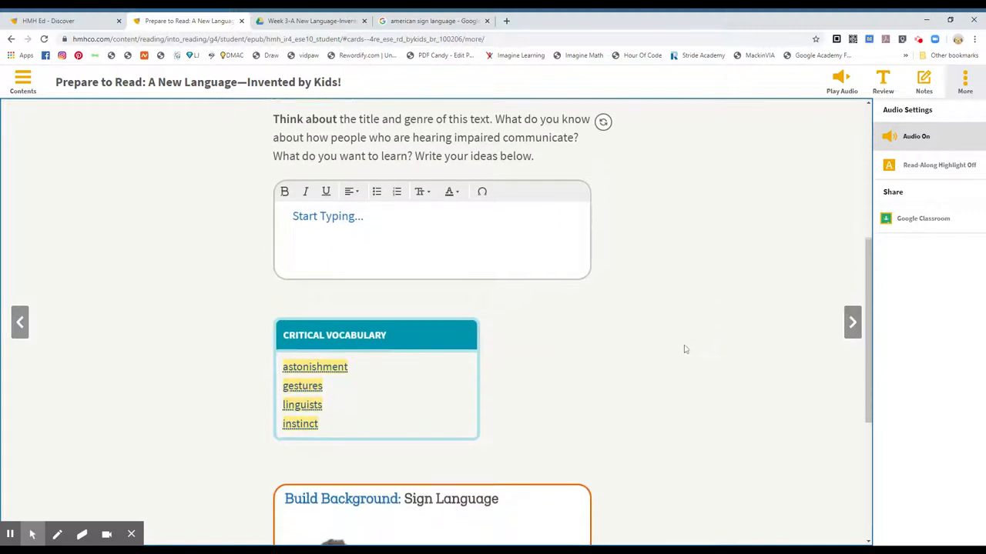
scroll("down", 3)
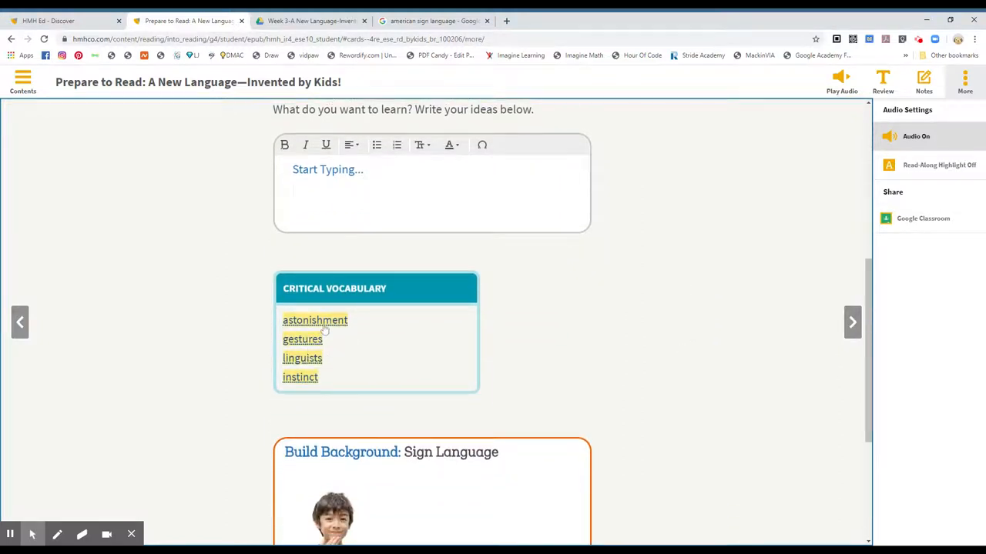
left_click(314, 320)
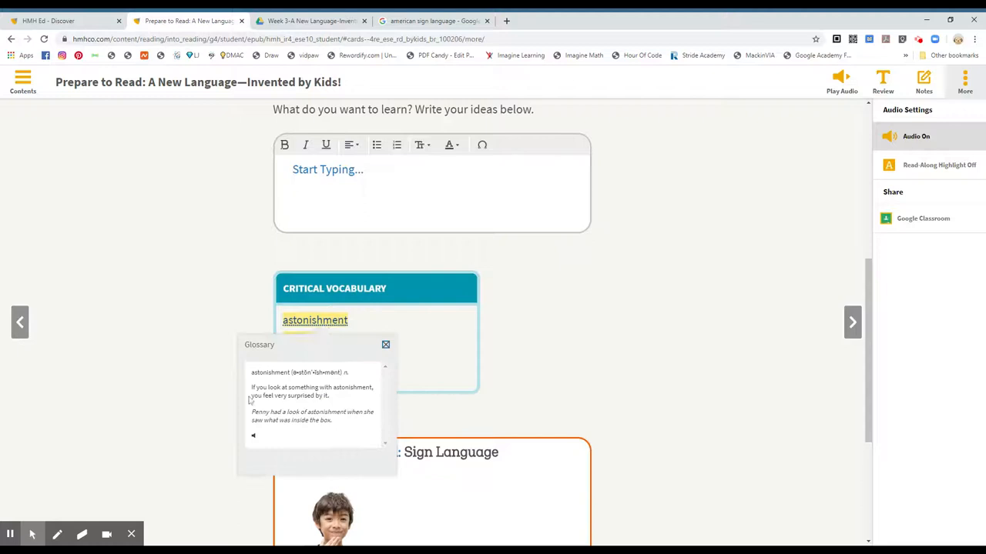
mouse_move(359, 370)
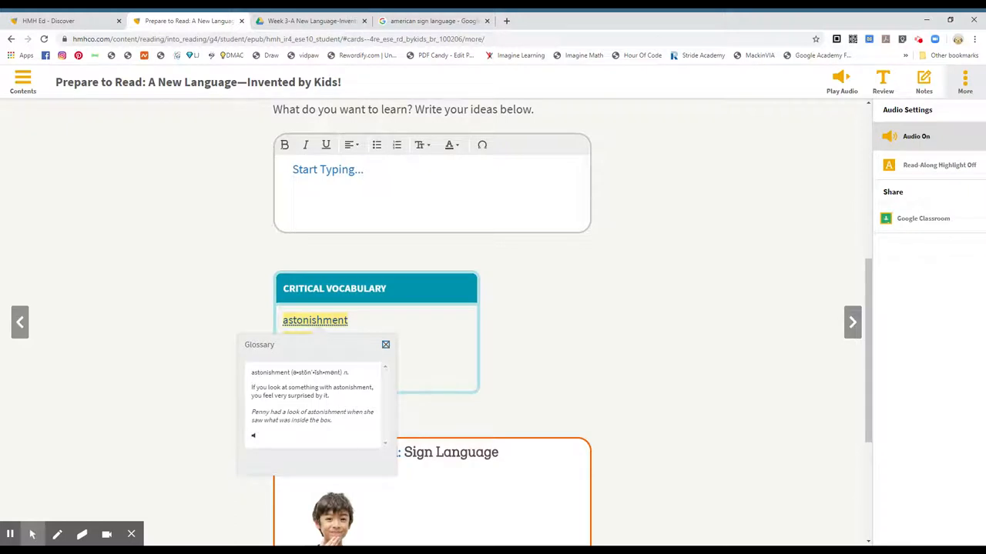
left_click(385, 344)
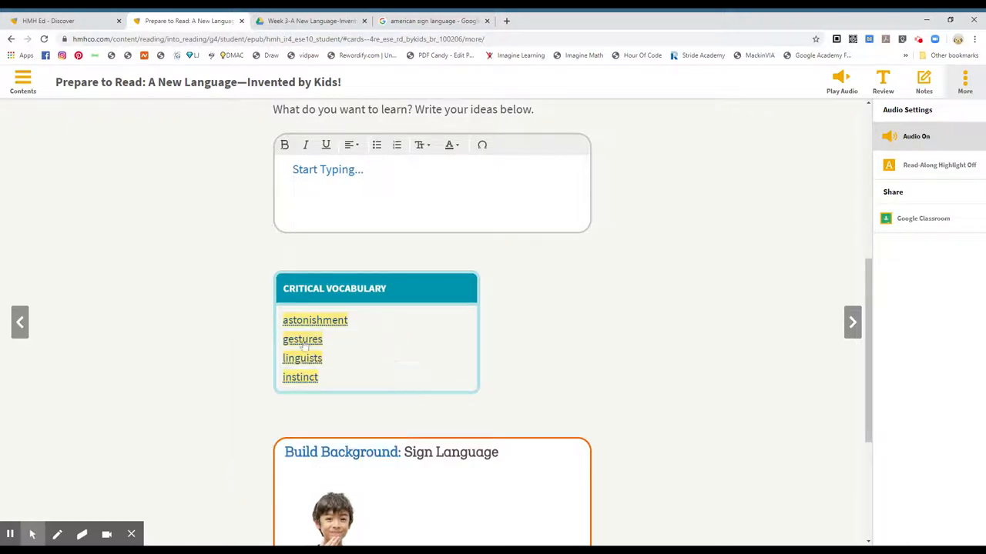
left_click(302, 340)
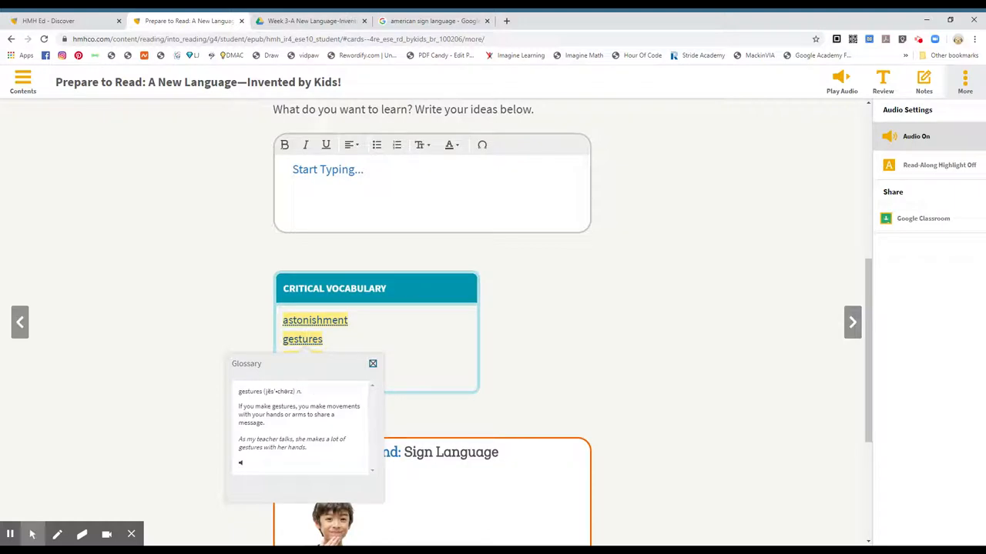
mouse_move(321, 429)
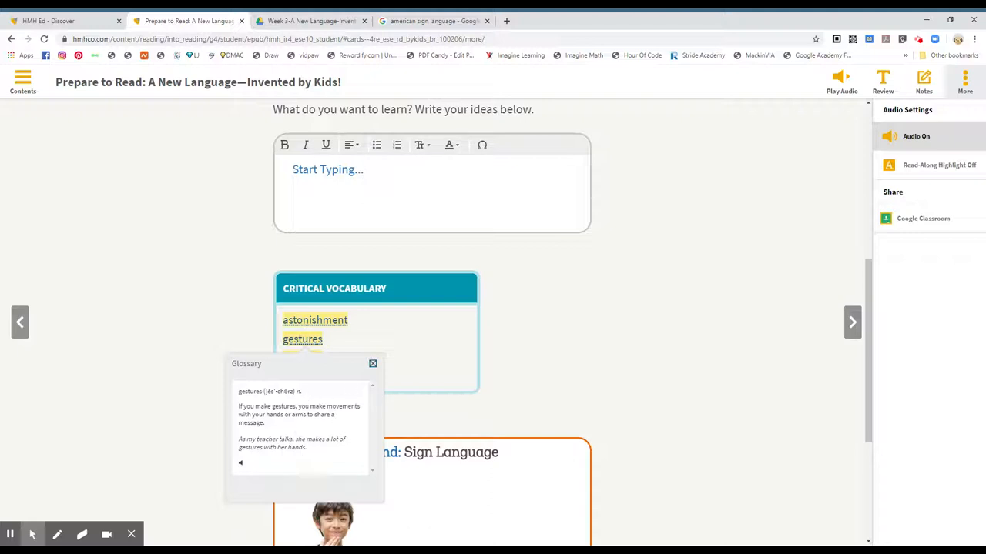
mouse_move(361, 398)
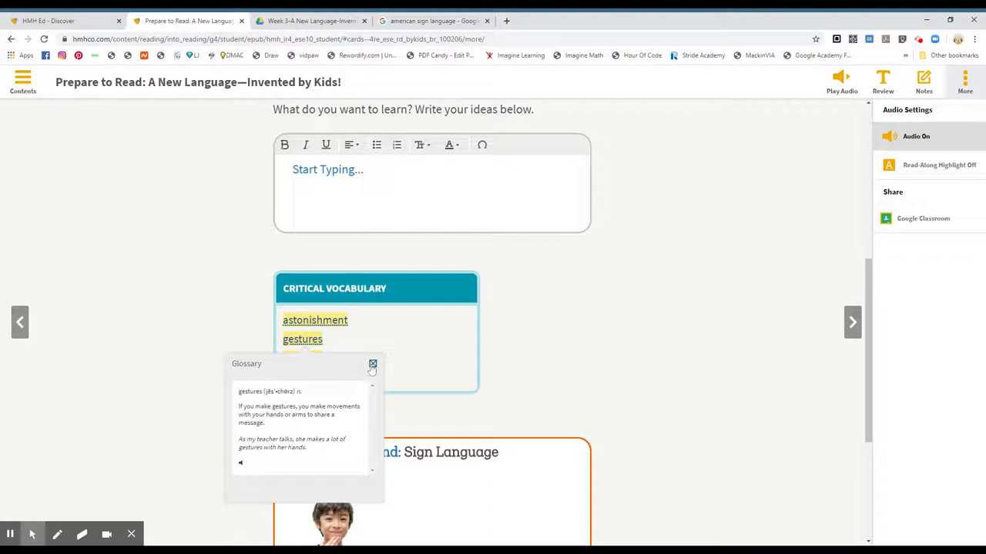
left_click(372, 363)
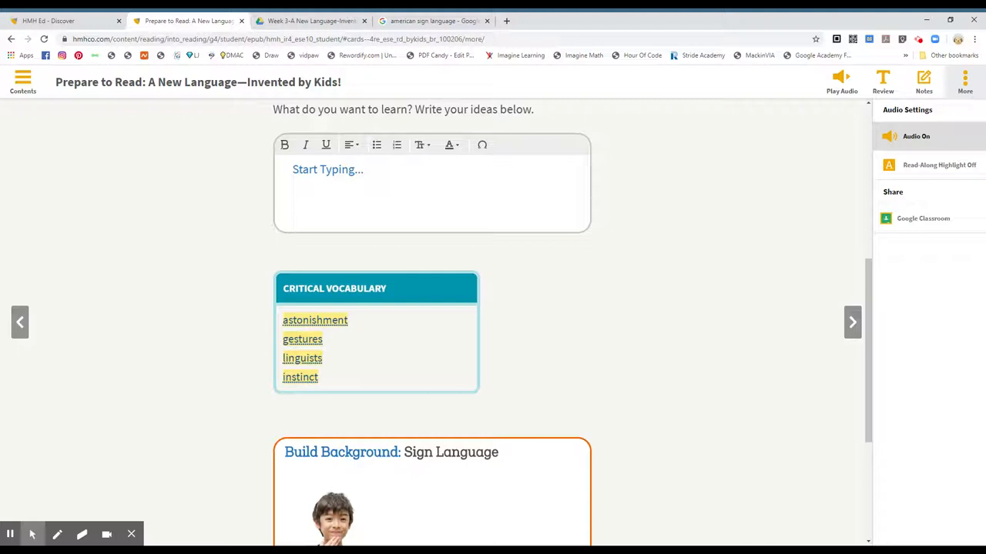
mouse_move(326, 356)
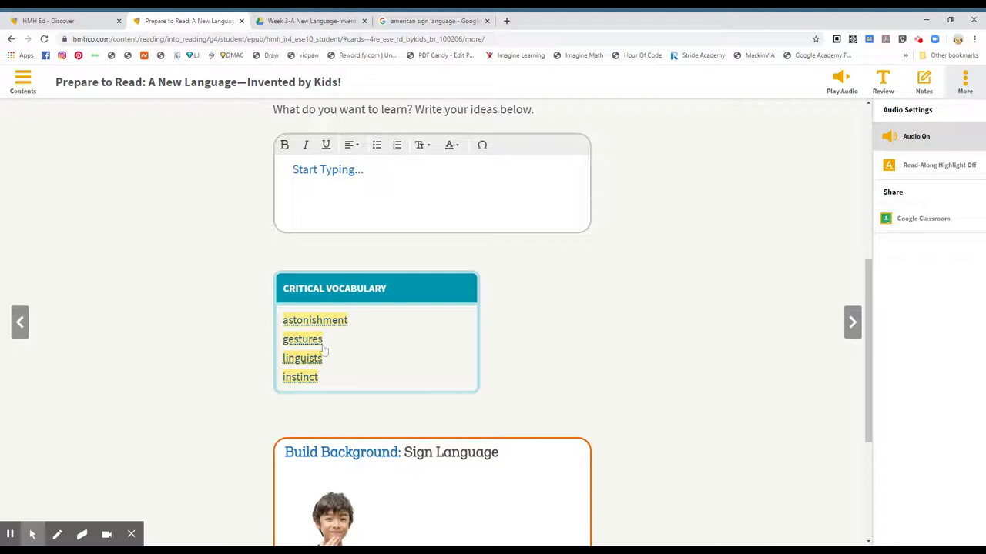
mouse_move(316, 348)
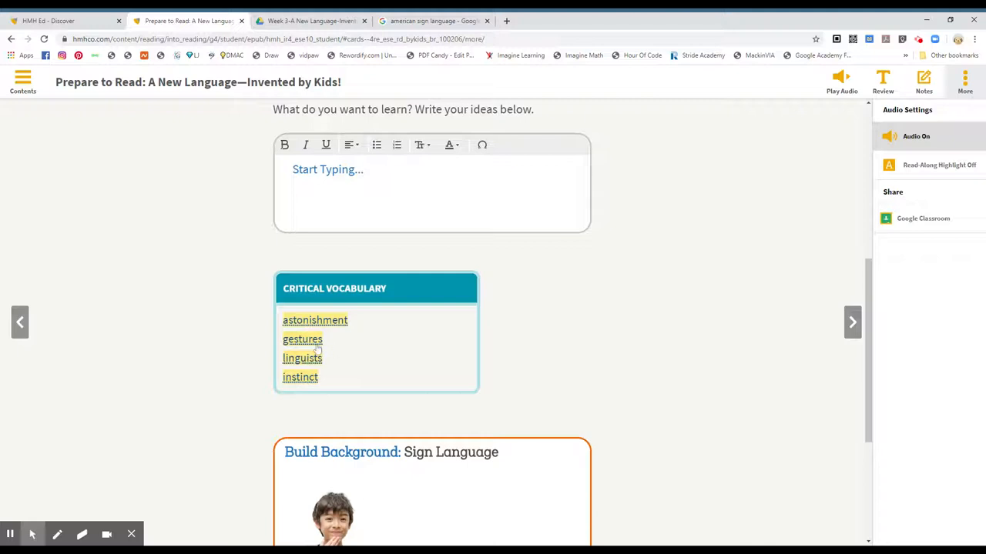
mouse_move(310, 364)
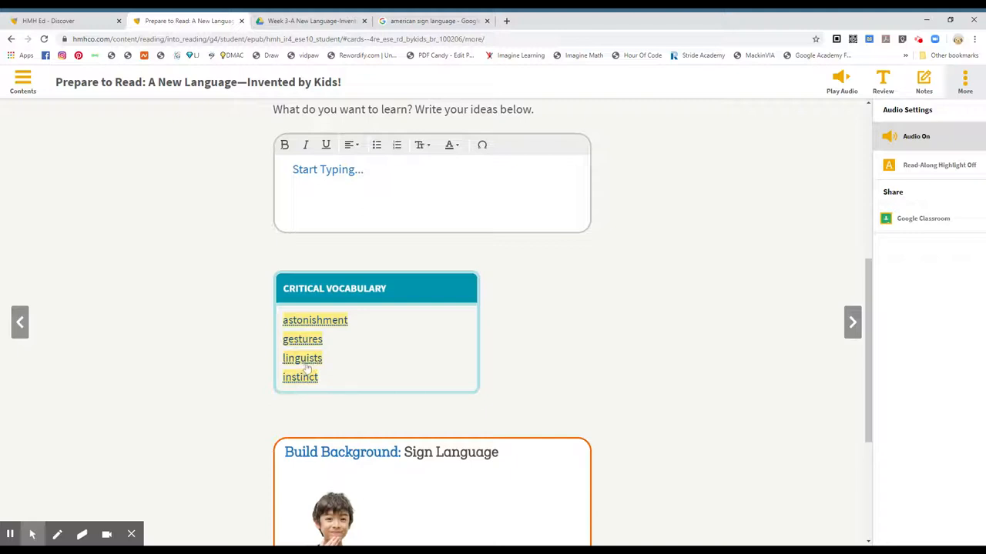
left_click(302, 358)
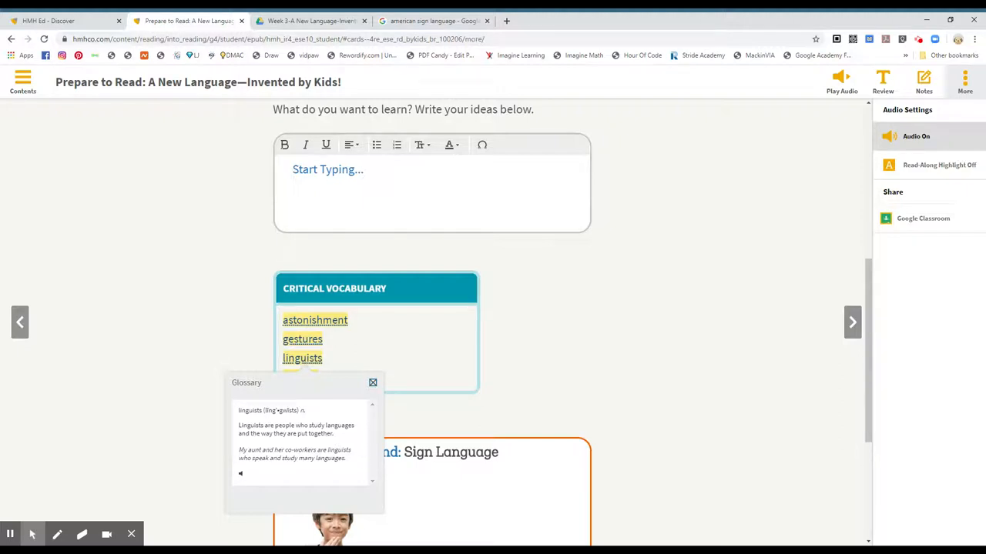
mouse_move(345, 469)
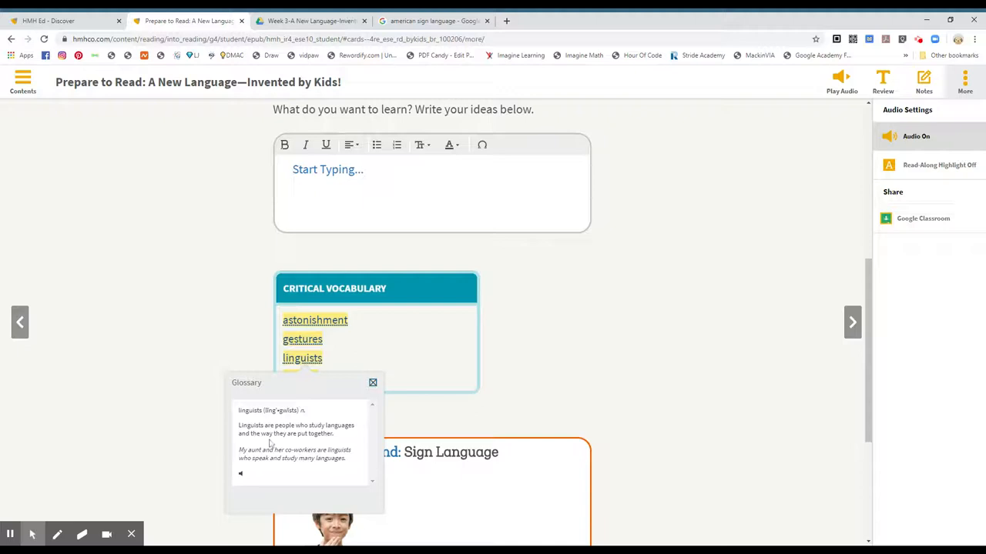
left_click(372, 383)
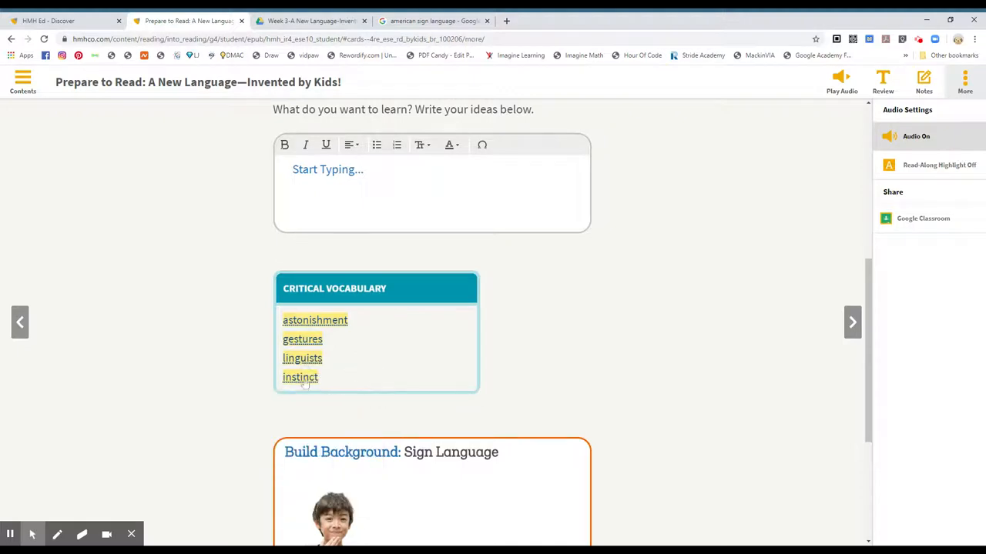
left_click(300, 377)
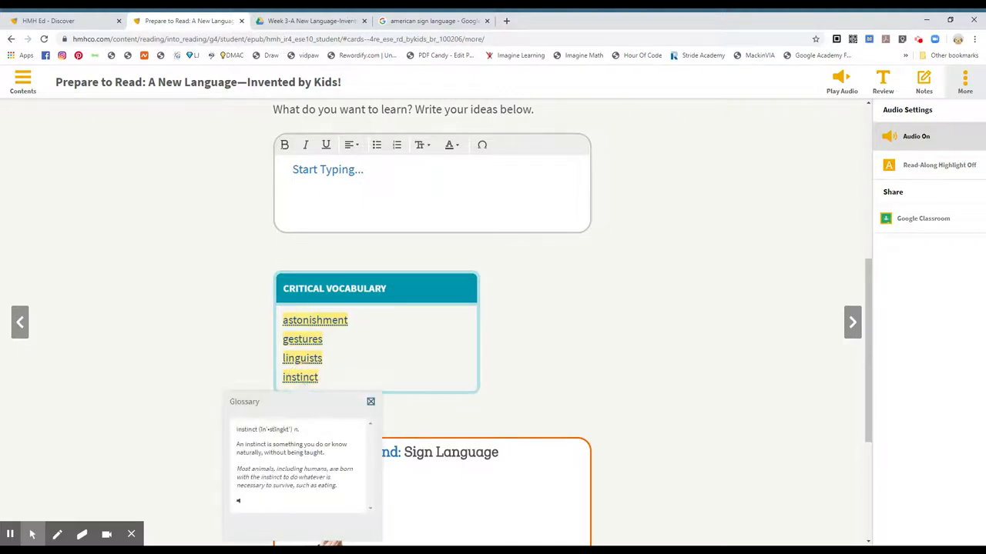
mouse_move(341, 459)
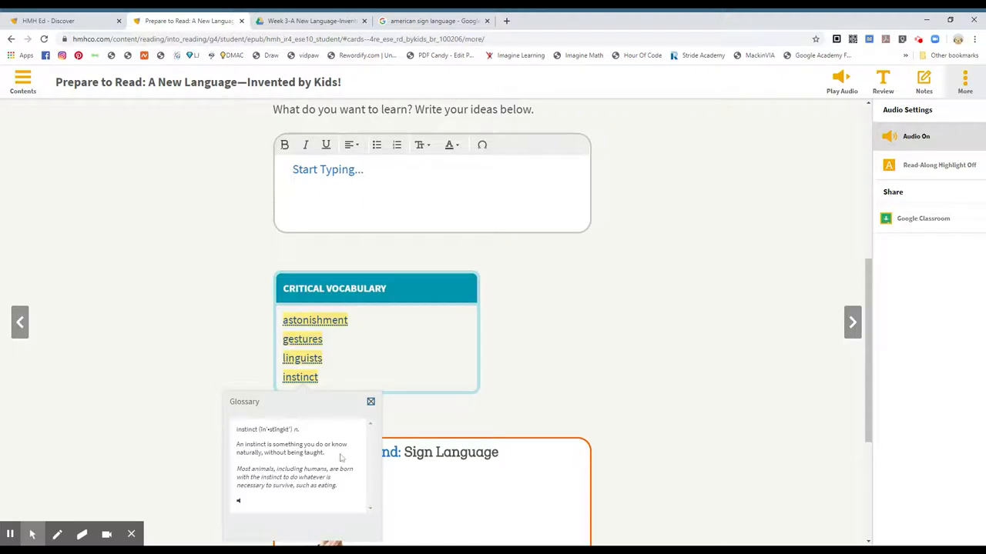
mouse_move(293, 467)
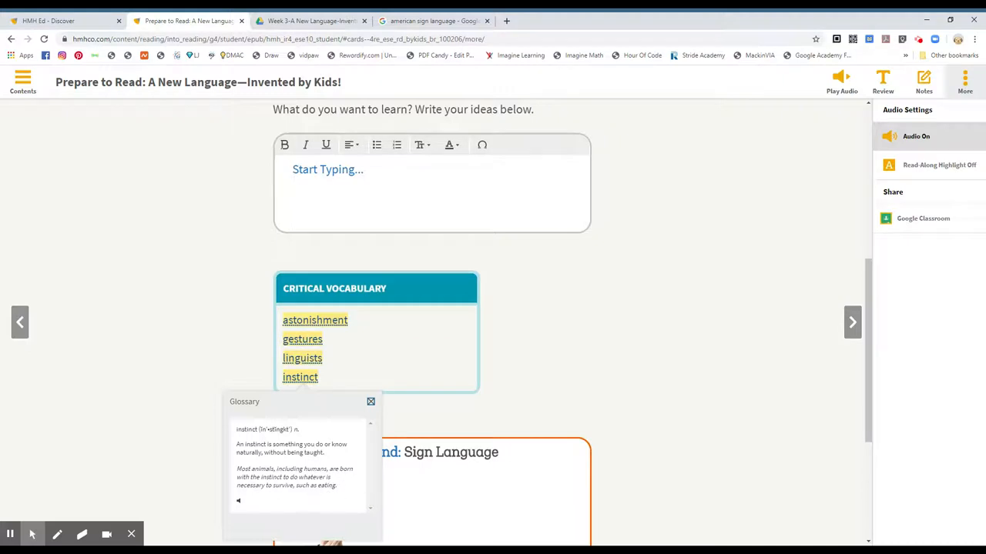
mouse_move(311, 497)
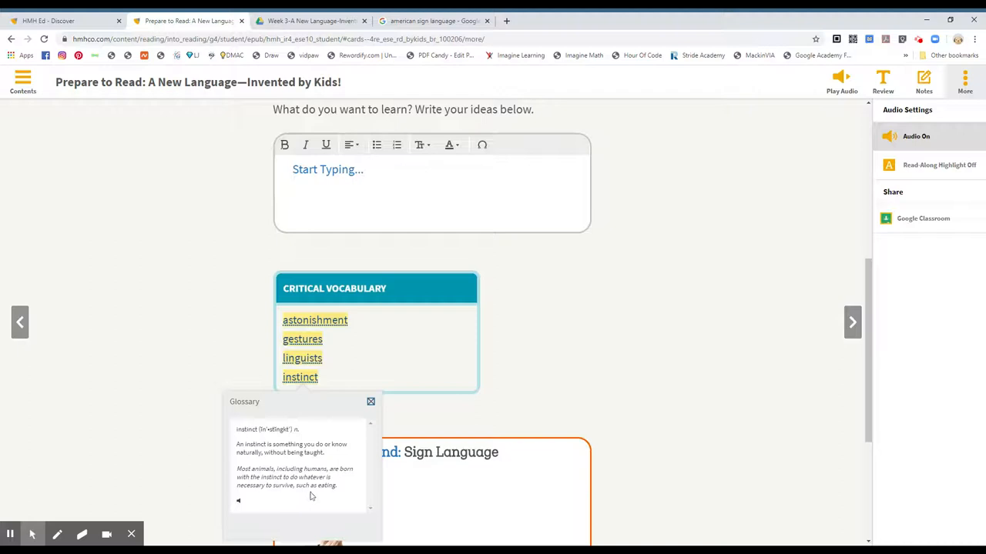
left_click(370, 401)
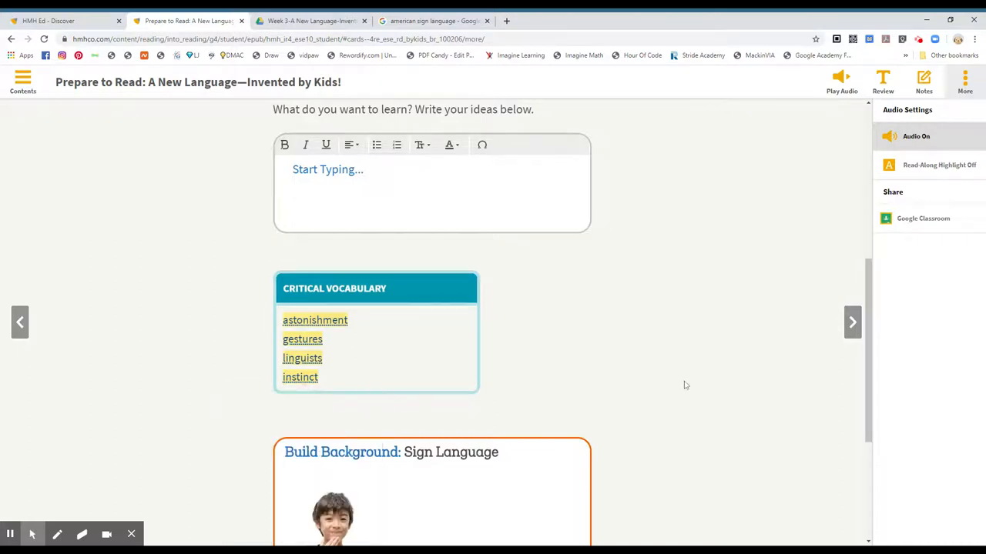
Read the Build Background: Sign Language card, then view the American sign language image results
scroll("down", 3)
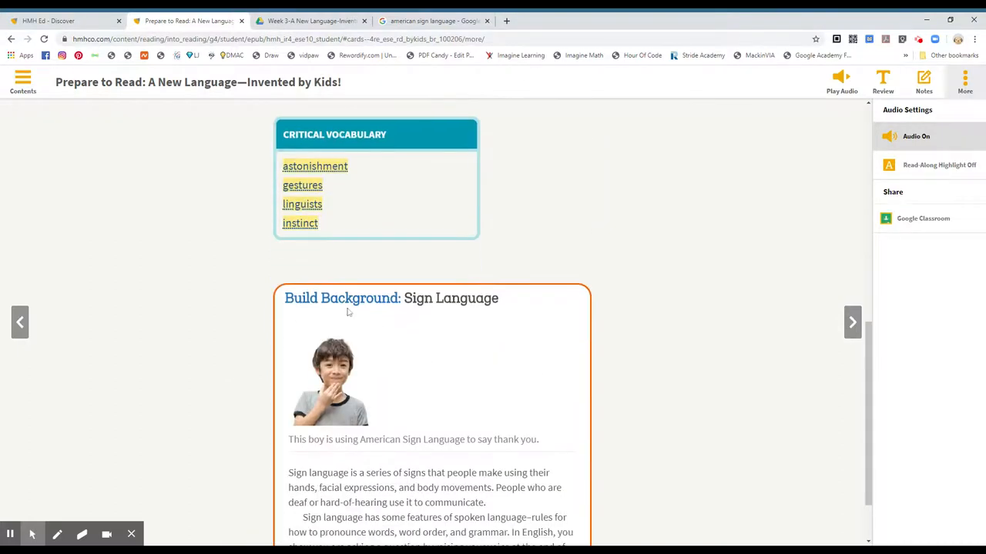
mouse_move(437, 323)
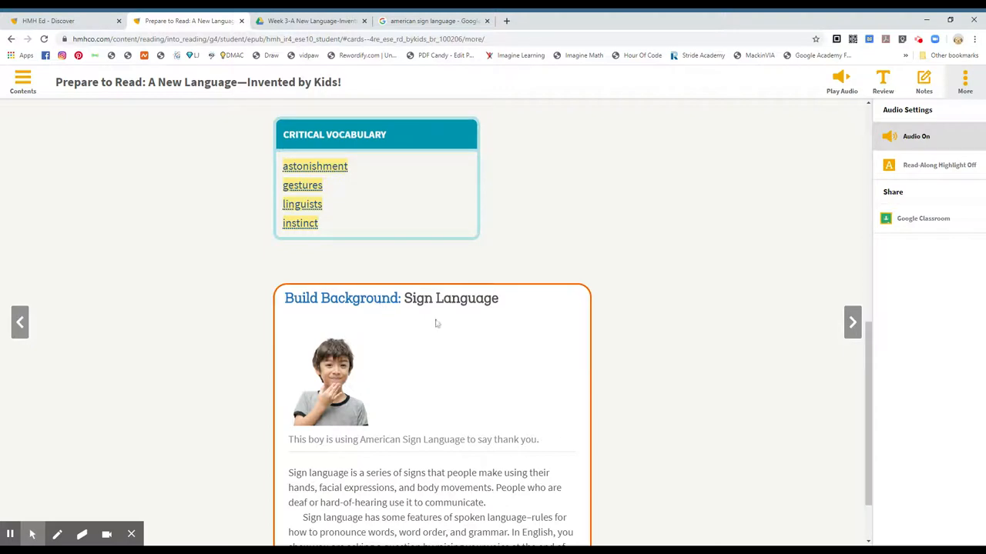
scroll("down", 3)
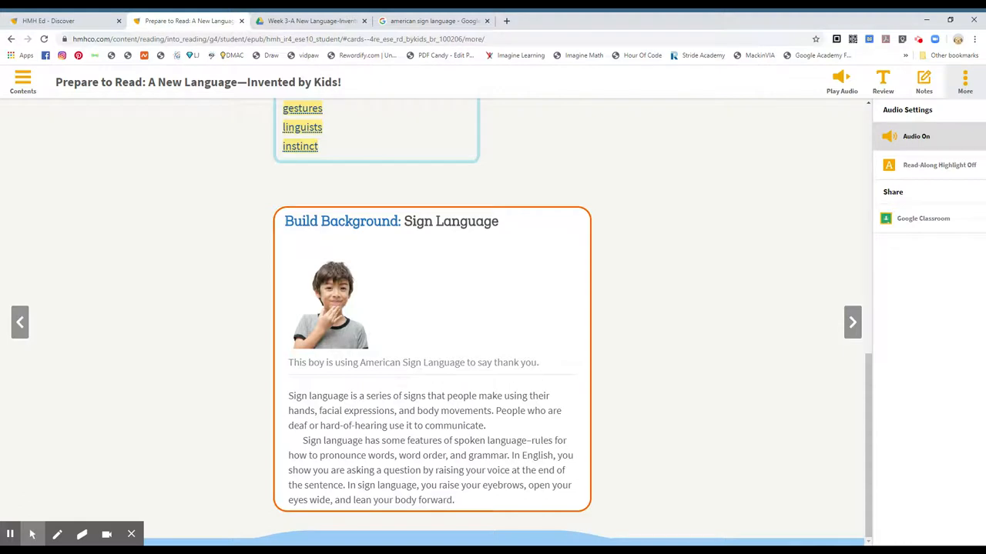
mouse_move(697, 285)
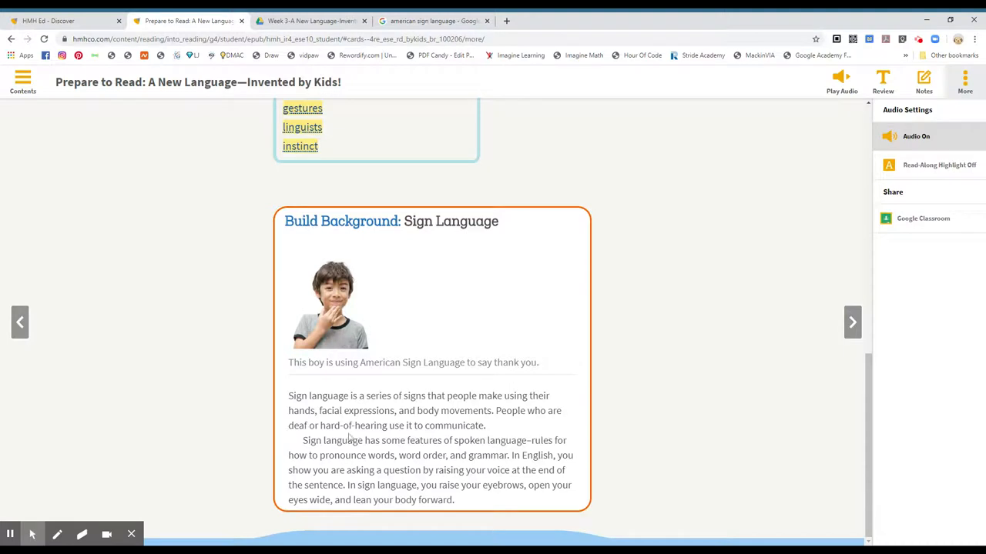
mouse_move(462, 441)
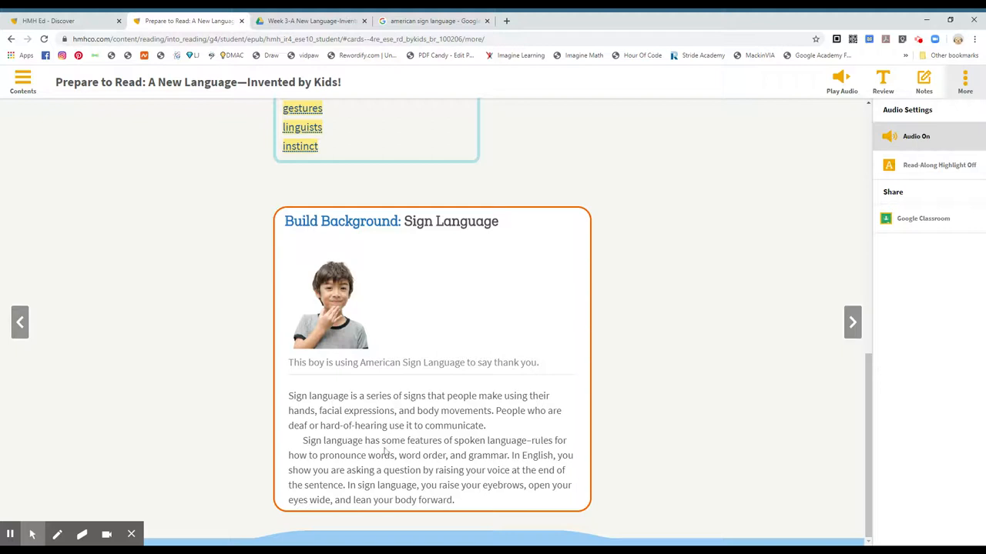
mouse_move(524, 456)
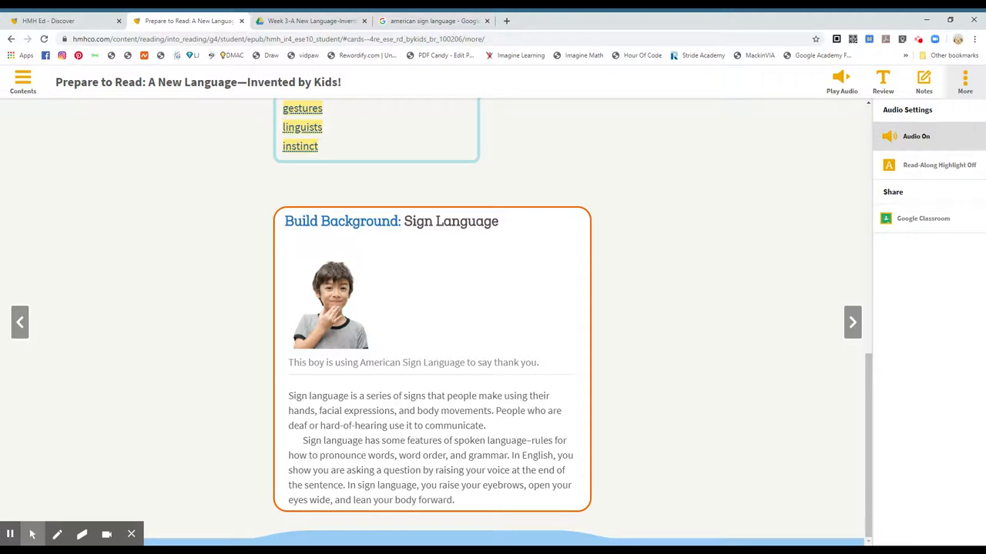
mouse_move(558, 484)
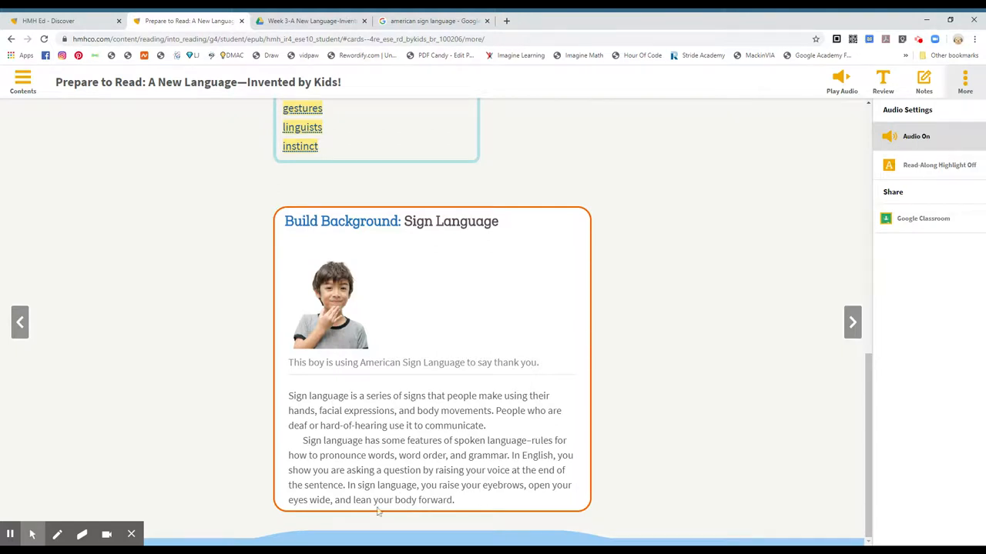
mouse_move(392, 513)
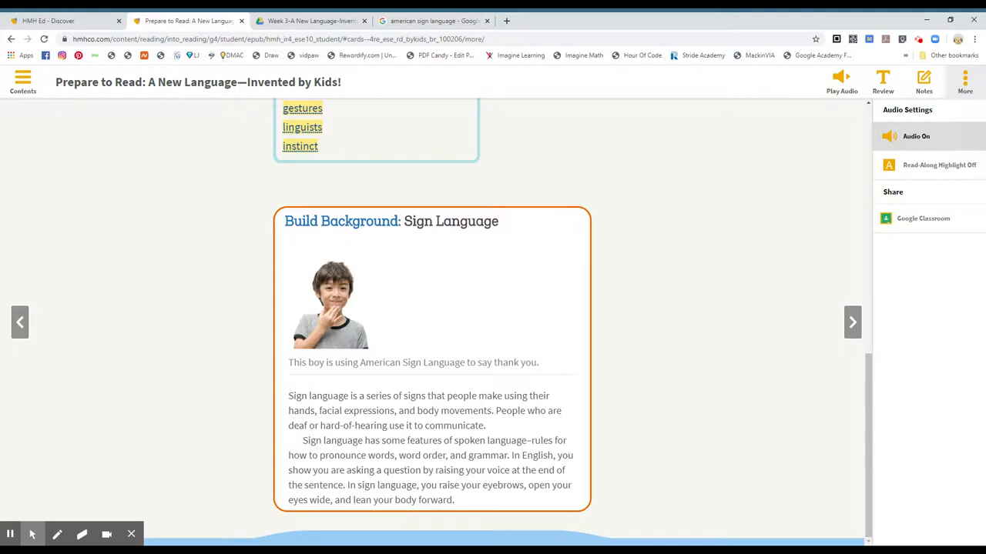
left_click(436, 21)
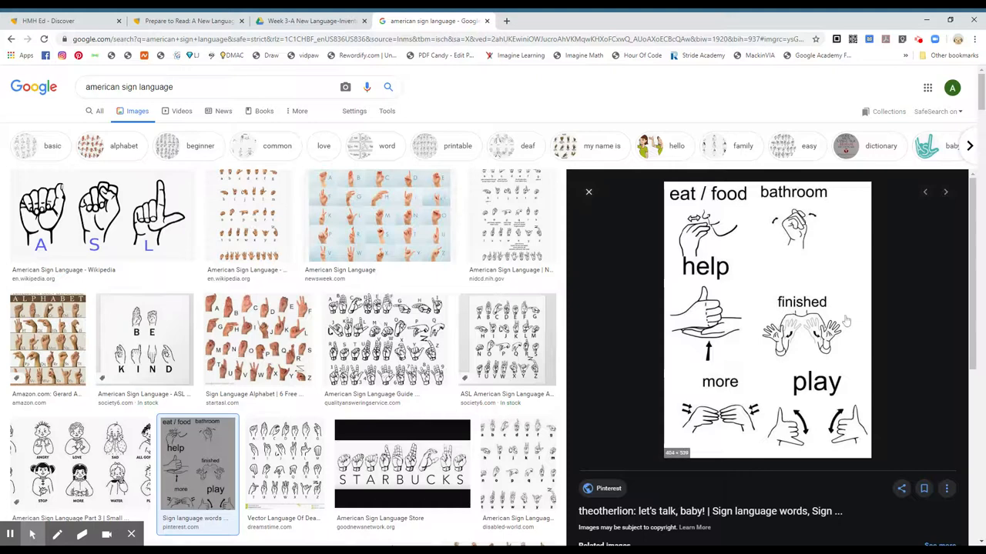
mouse_move(687, 236)
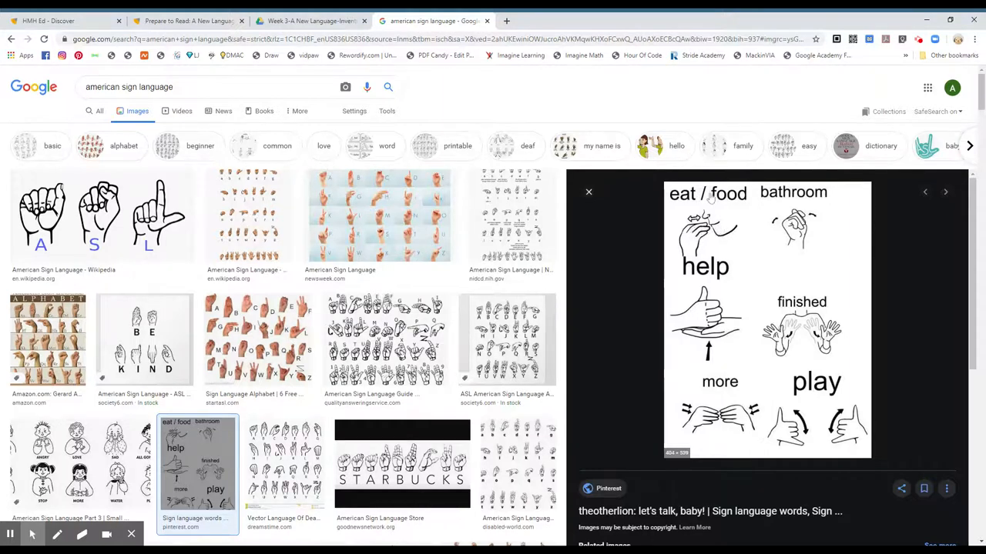
mouse_move(793, 239)
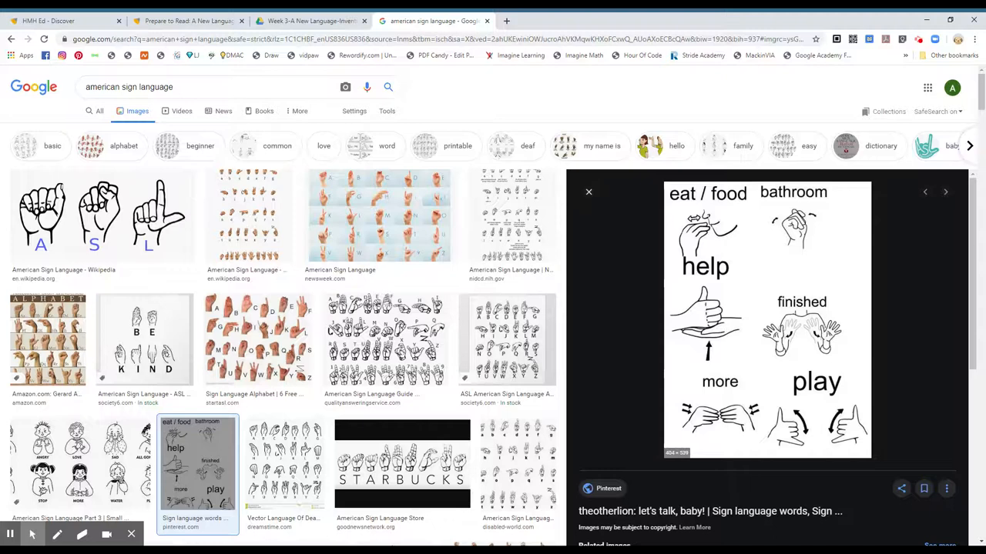
mouse_move(716, 370)
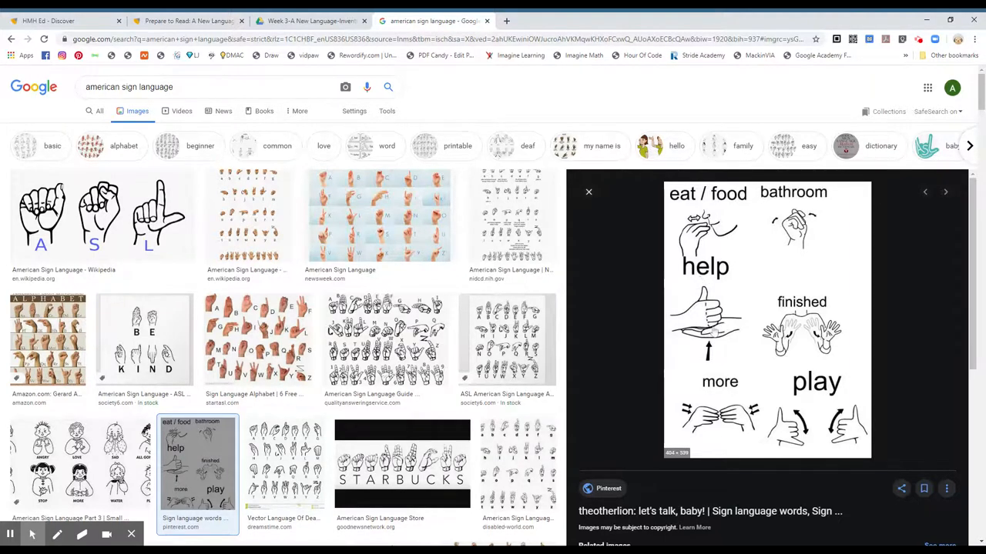
mouse_move(855, 325)
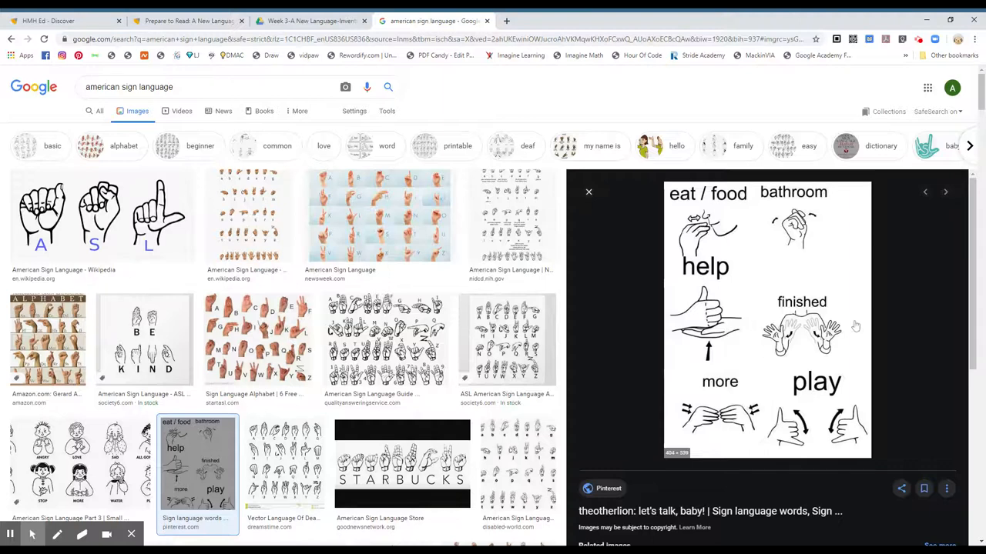
mouse_move(805, 336)
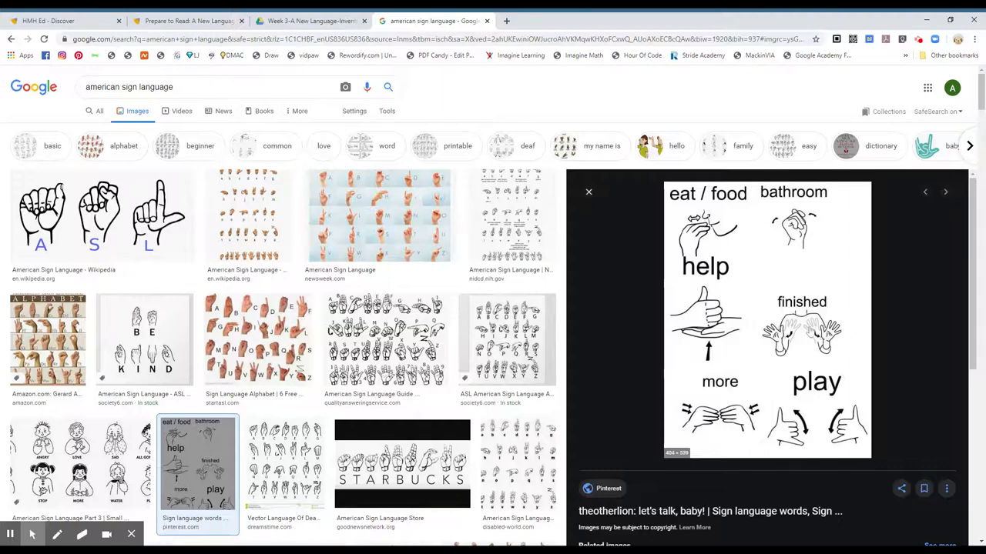
mouse_move(861, 351)
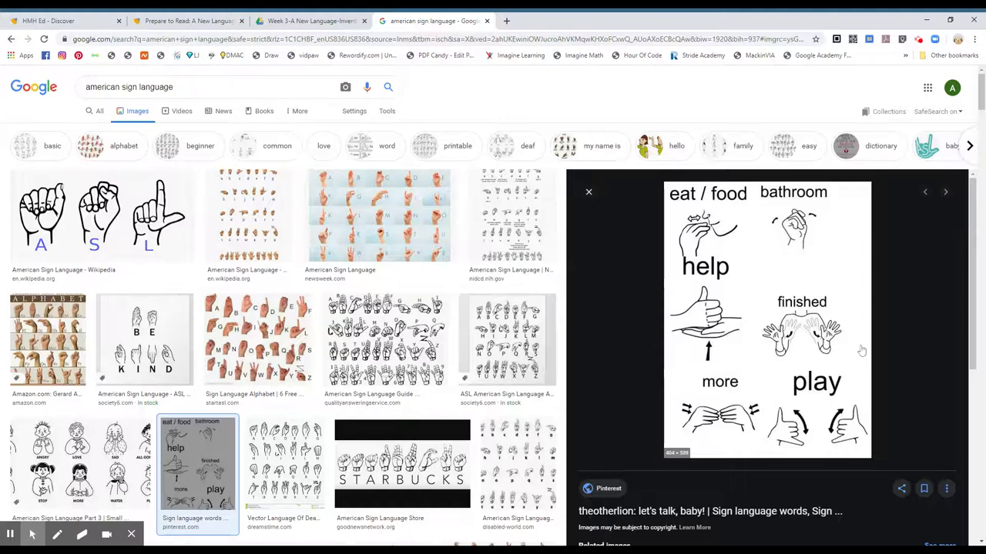
mouse_move(720, 424)
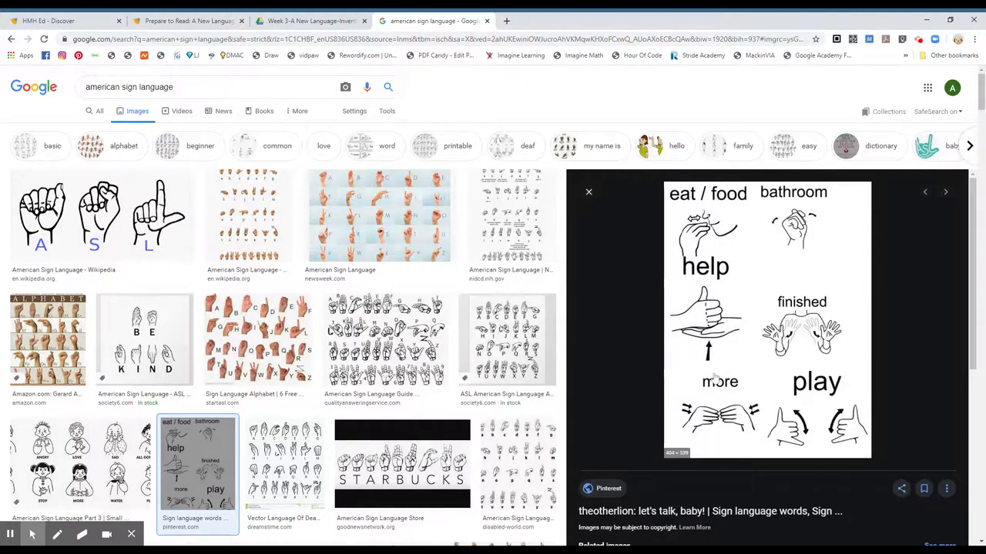
mouse_move(832, 450)
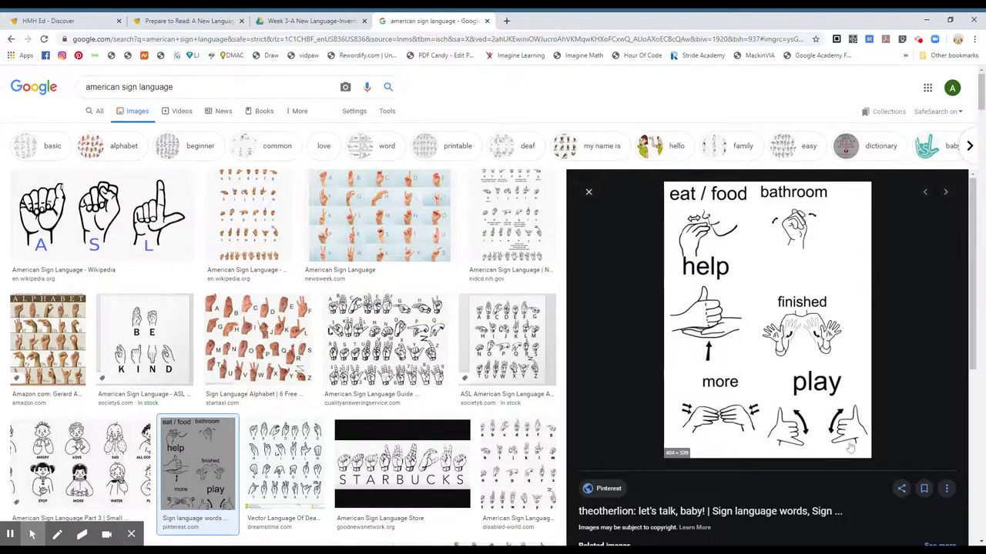
mouse_move(801, 431)
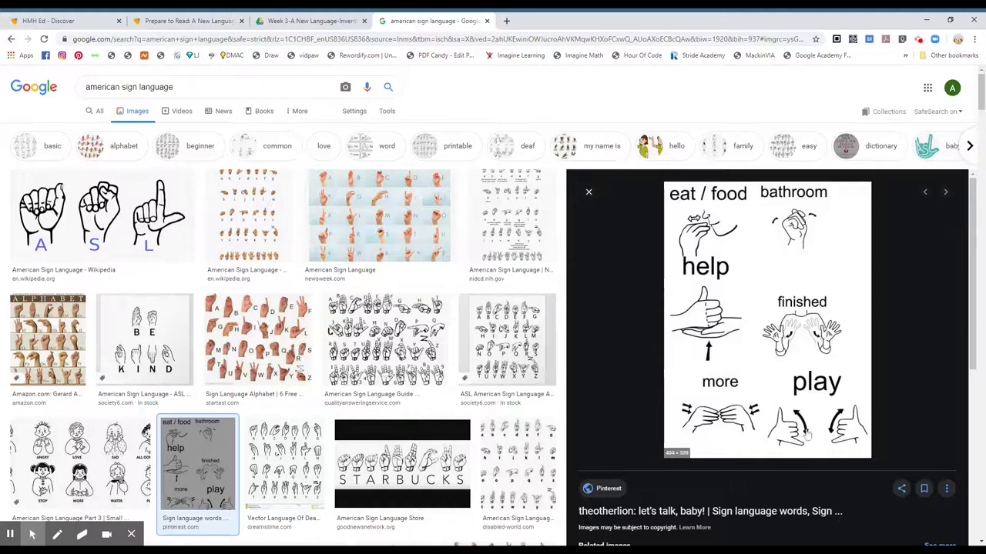
mouse_move(671, 322)
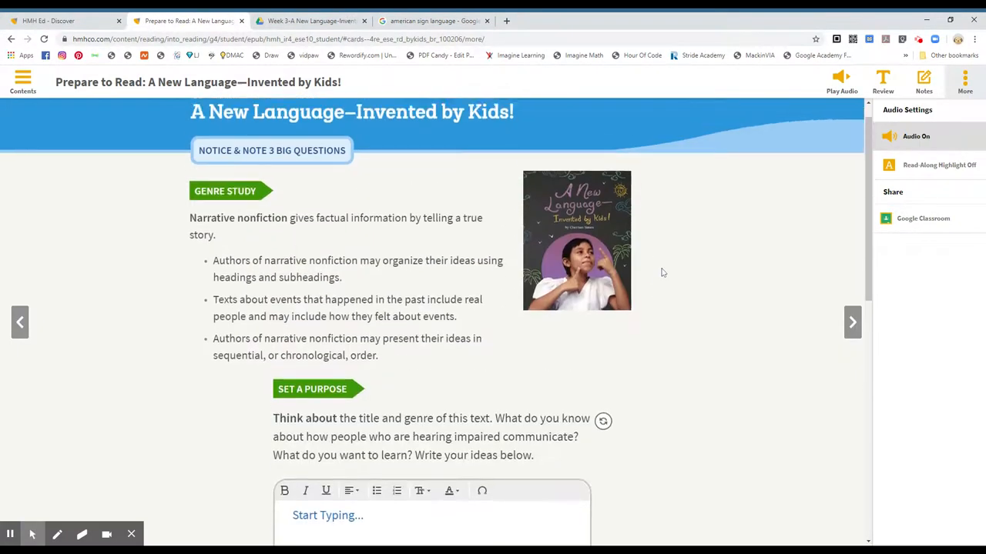
Glance at the Week 3 lesson files folder, then return to the lesson reader
scroll("down", 3)
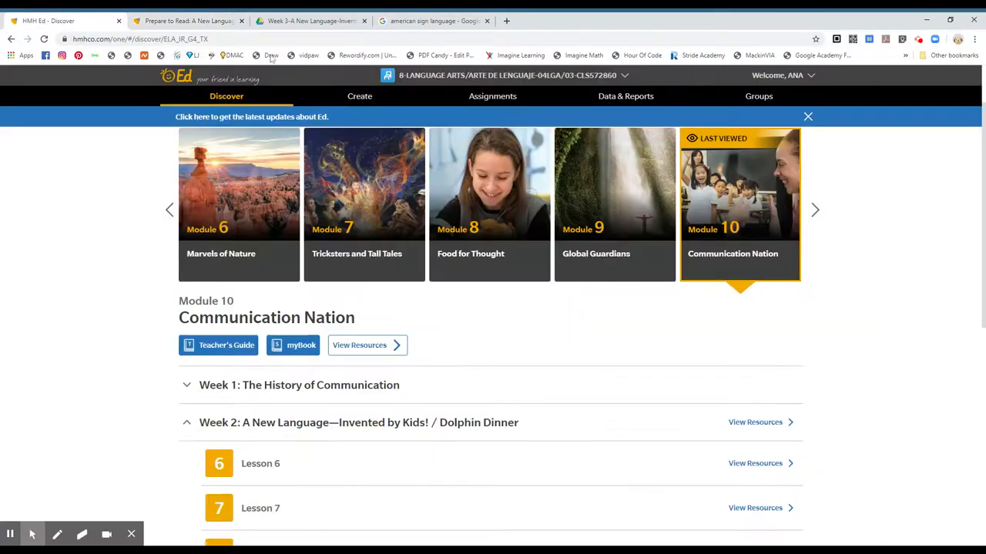
left_click(319, 21)
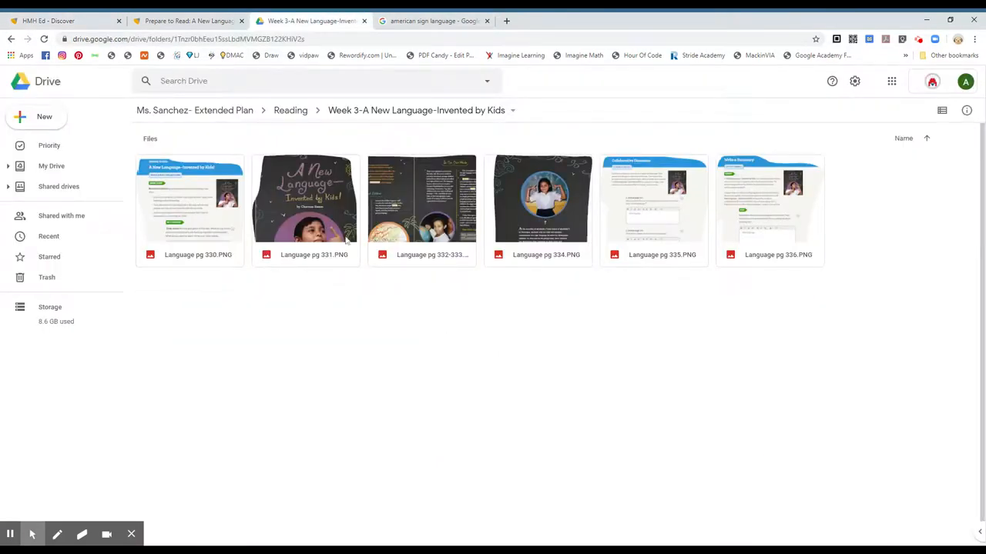
left_click(188, 21)
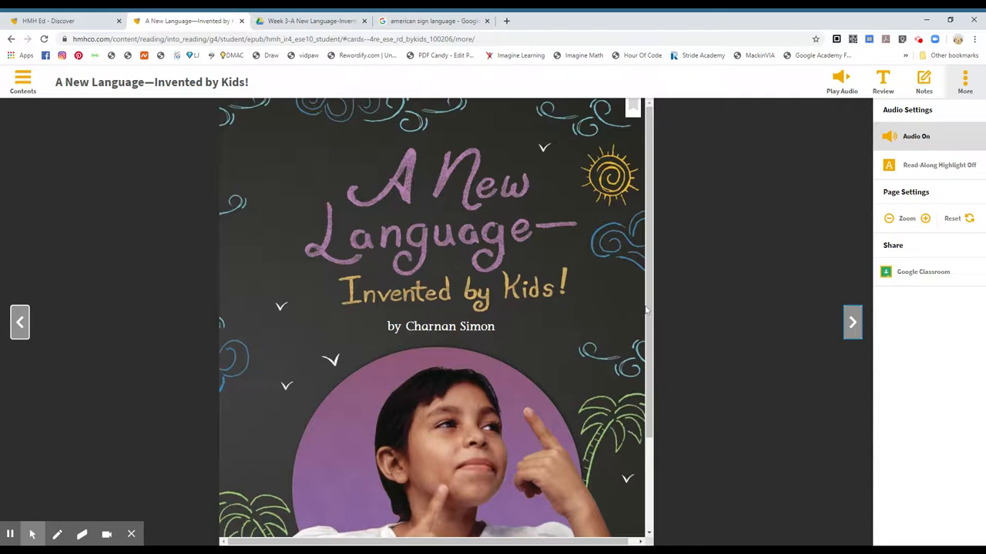
Zoom out twice and in once so the whole of page 331 fits
left_click(887, 218)
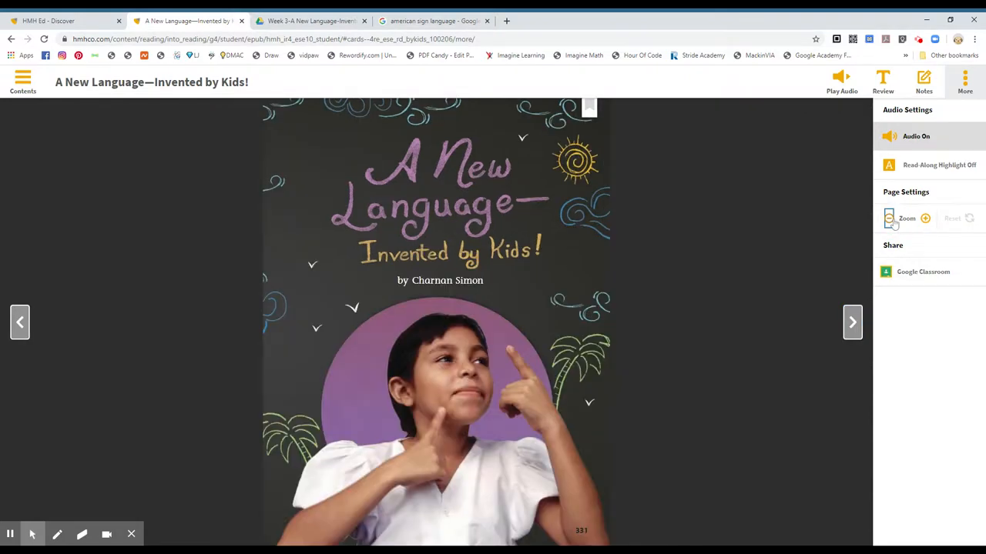
left_click(888, 218)
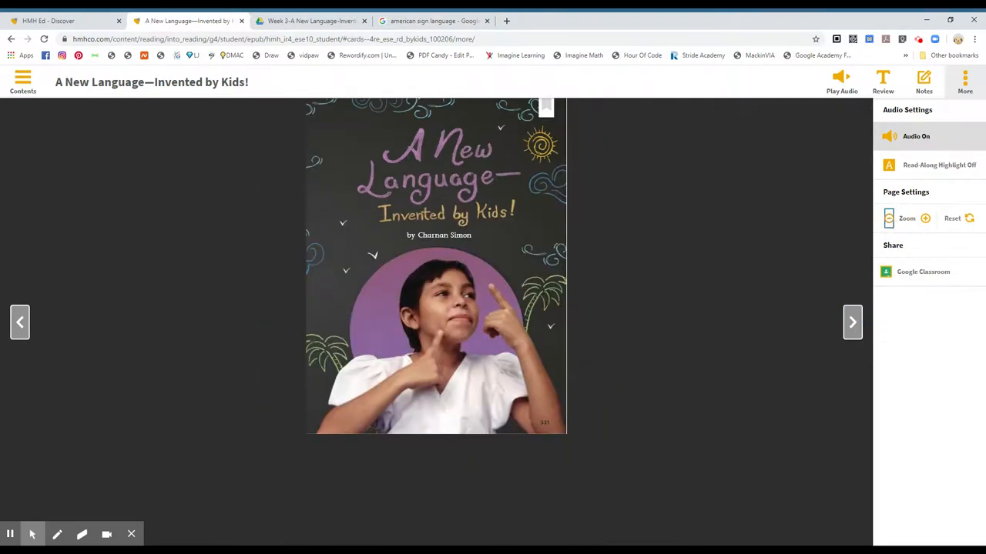
left_click(924, 218)
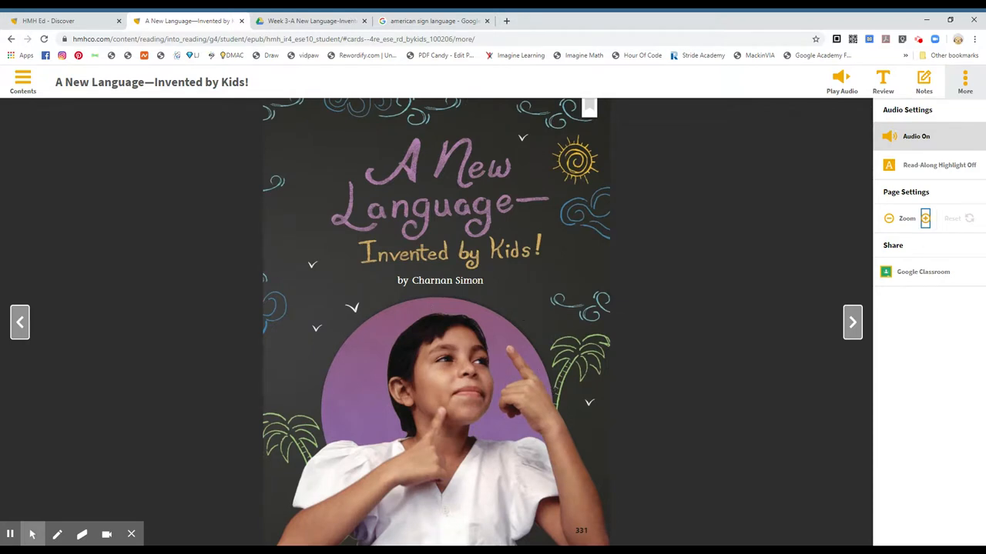
mouse_move(469, 301)
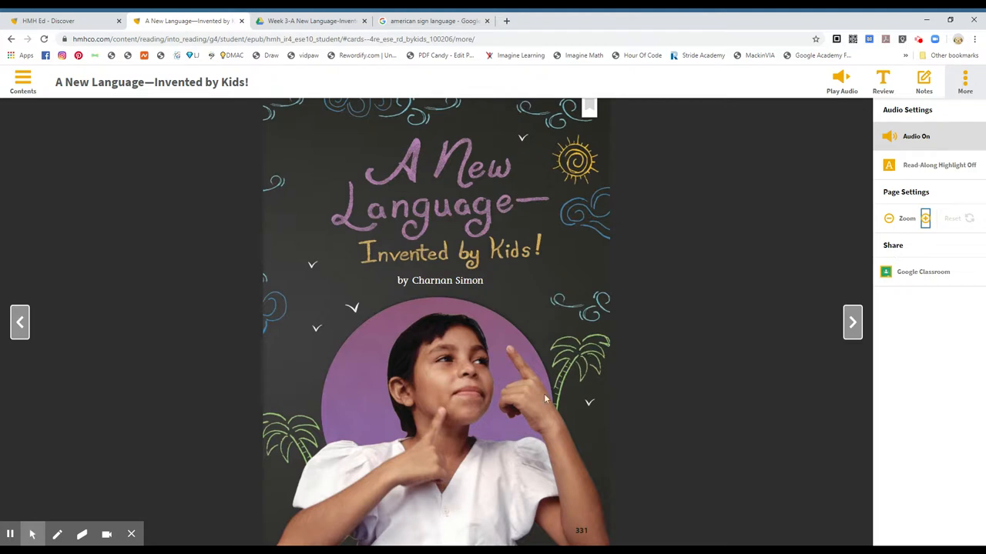
mouse_move(531, 420)
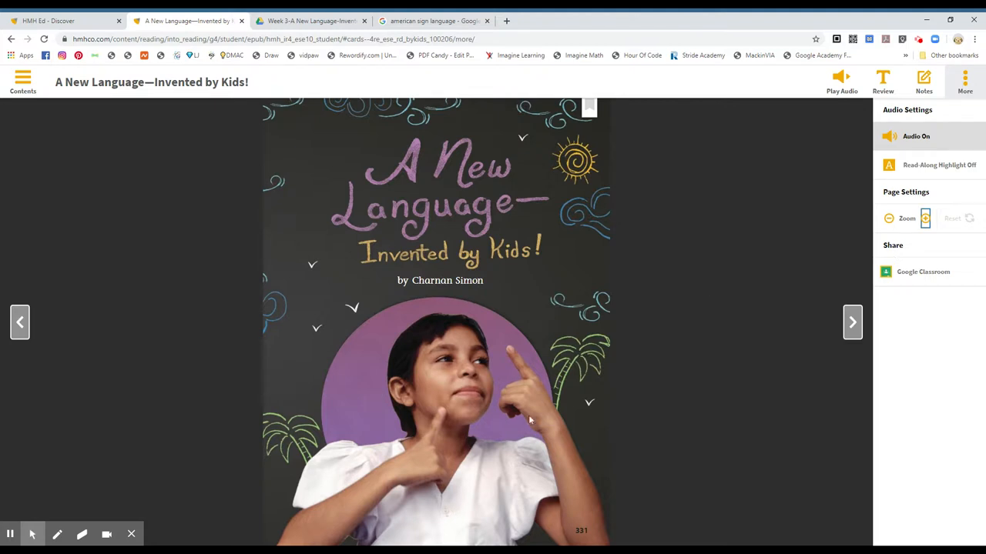